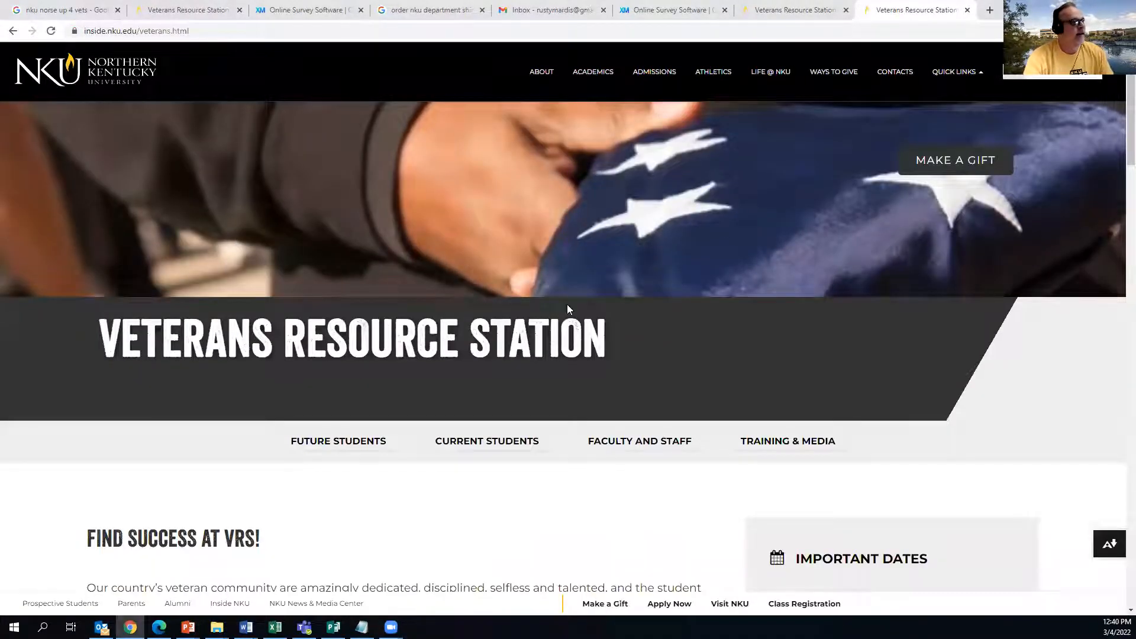
{"action": "mouse_move", "coordinate": [396, 139]}
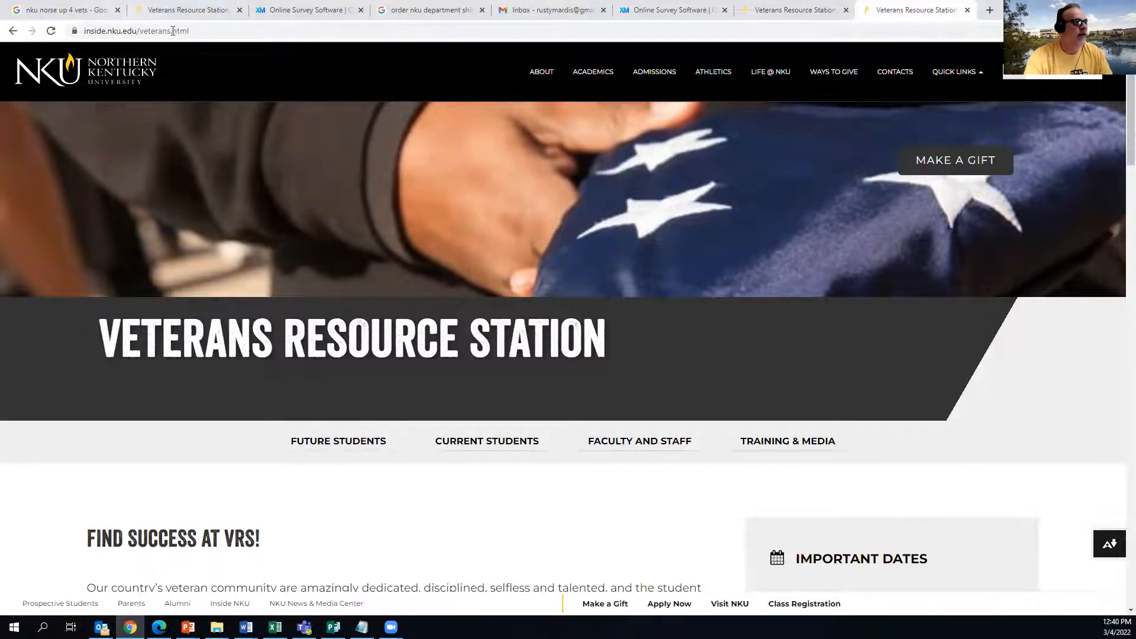
Go to nku.edu/veterans/, open Future Students, and scroll to its Important Links
{"action": "left_click", "coordinate": [142, 31]}
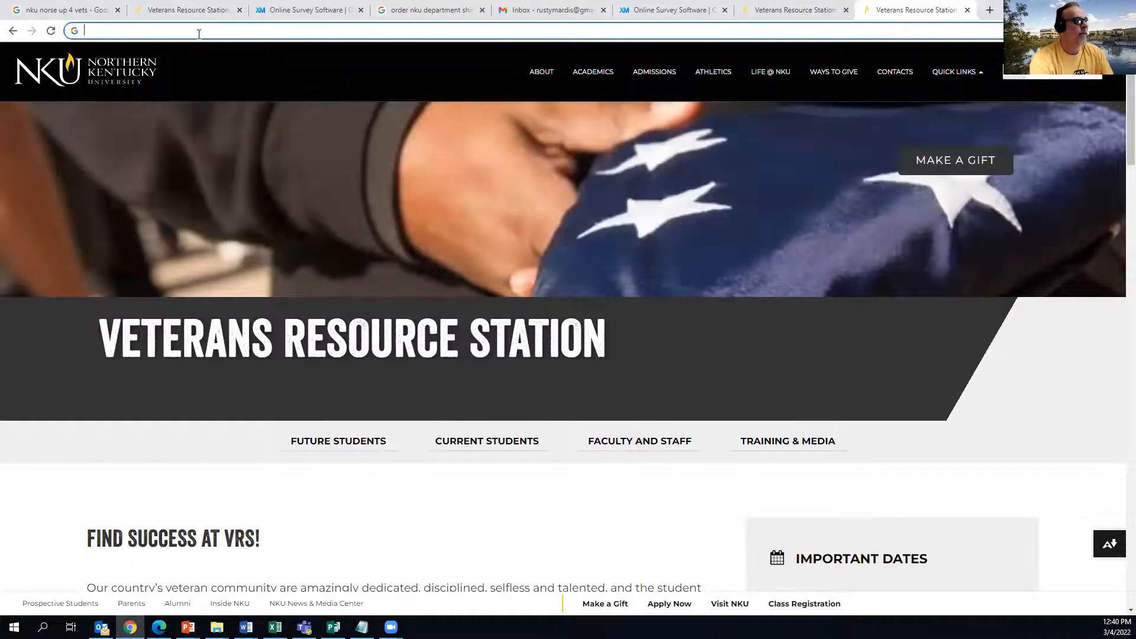
{"action": "type", "text": "nku.v"}
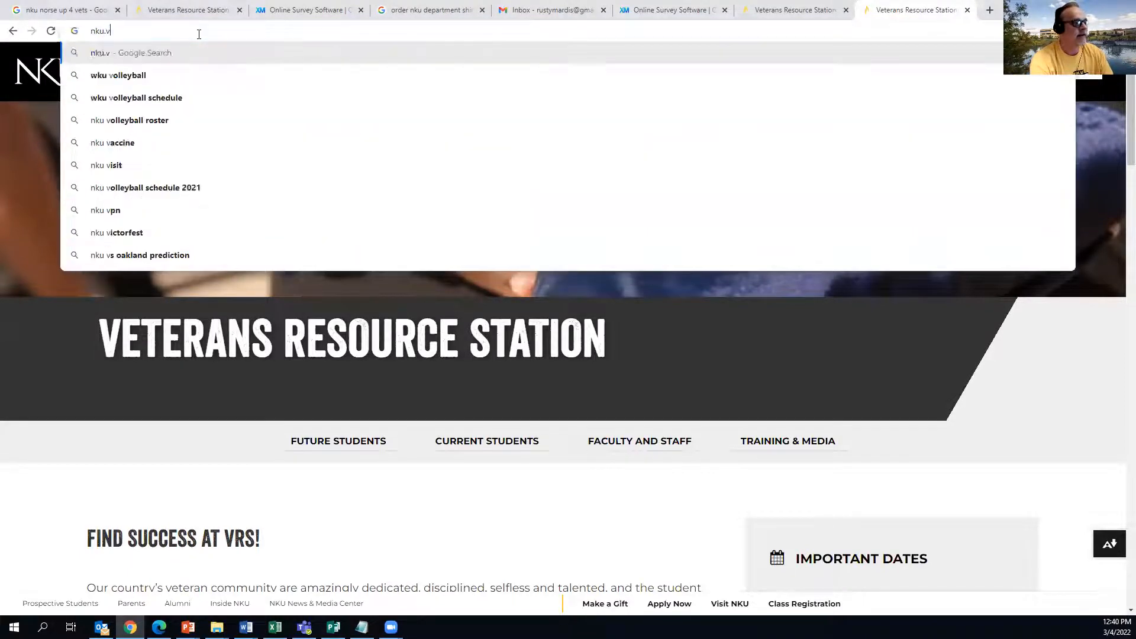
{"action": "type", "text": "nku veterans resource center news"}
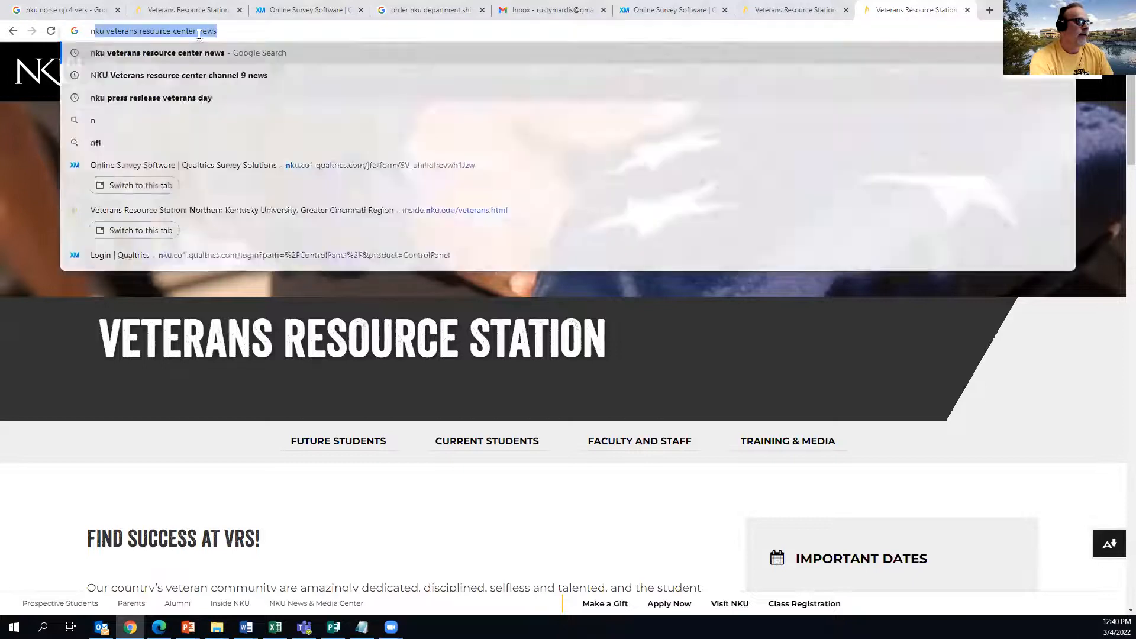
{"action": "type", "text": "nku.edu/veterans/"}
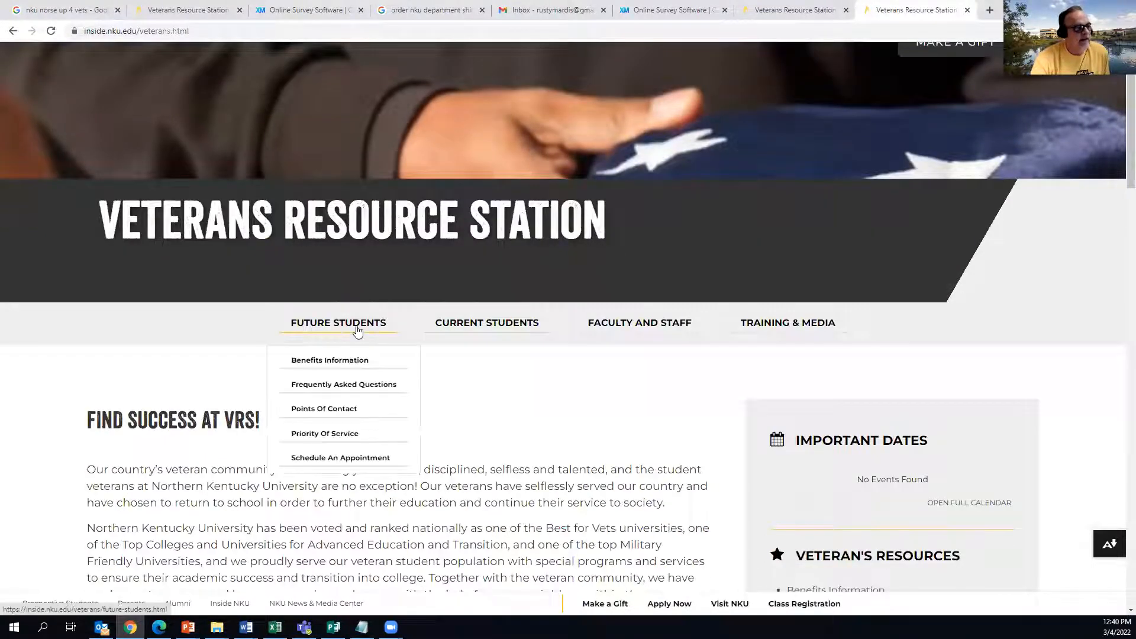
{"action": "left_click", "coordinate": [338, 323]}
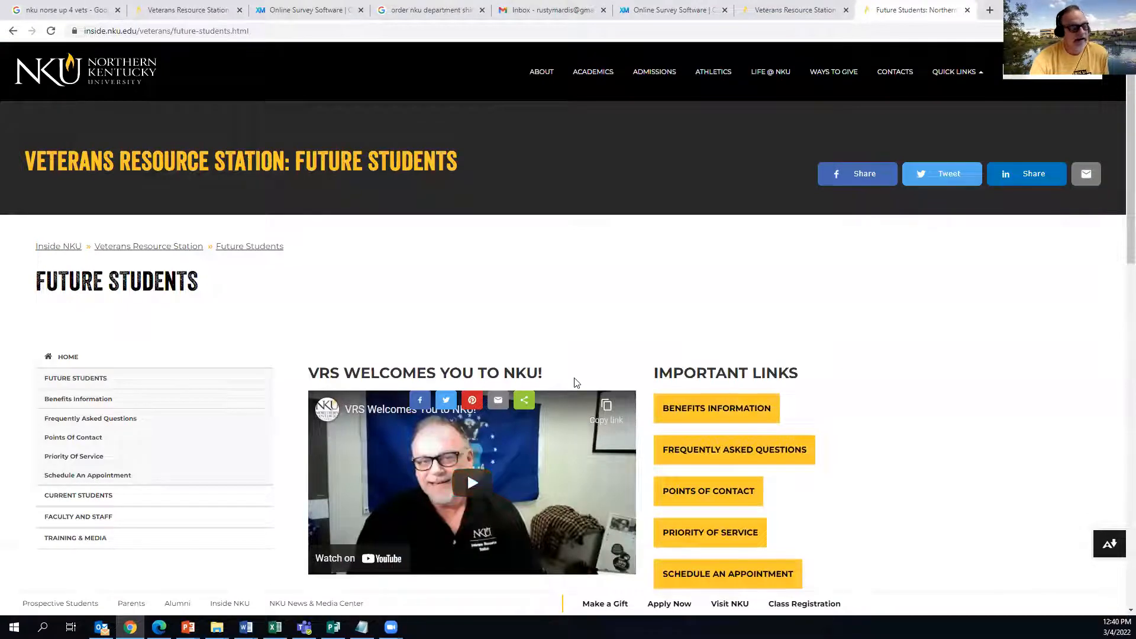
{"action": "scroll", "scroll_direction": "down", "scroll_amount": 3}
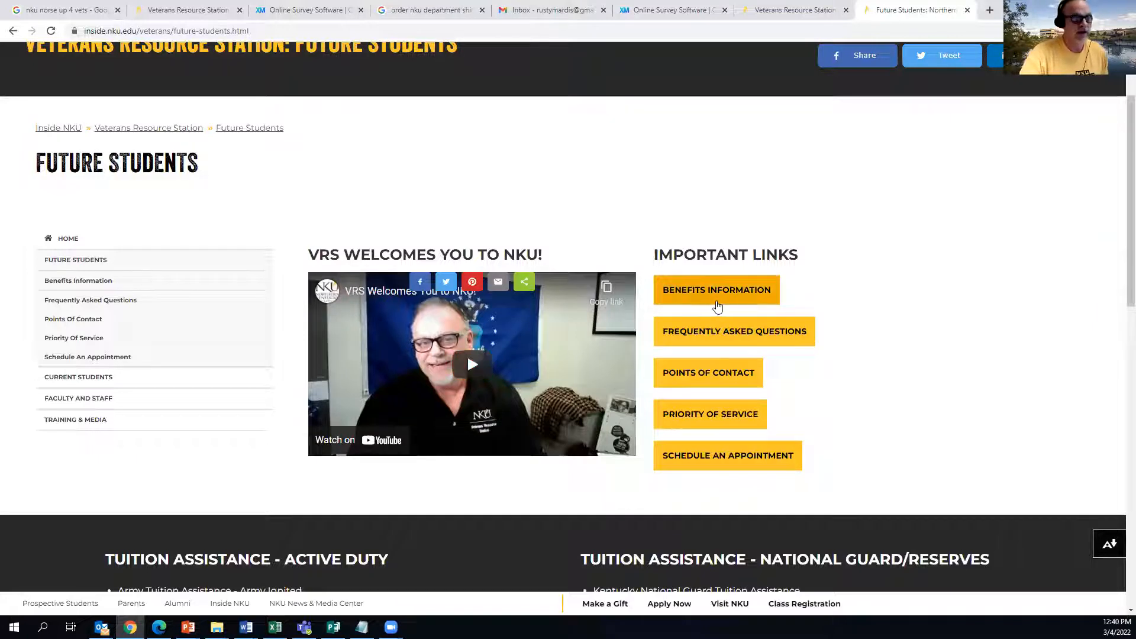
{"action": "mouse_move", "coordinate": [738, 276]}
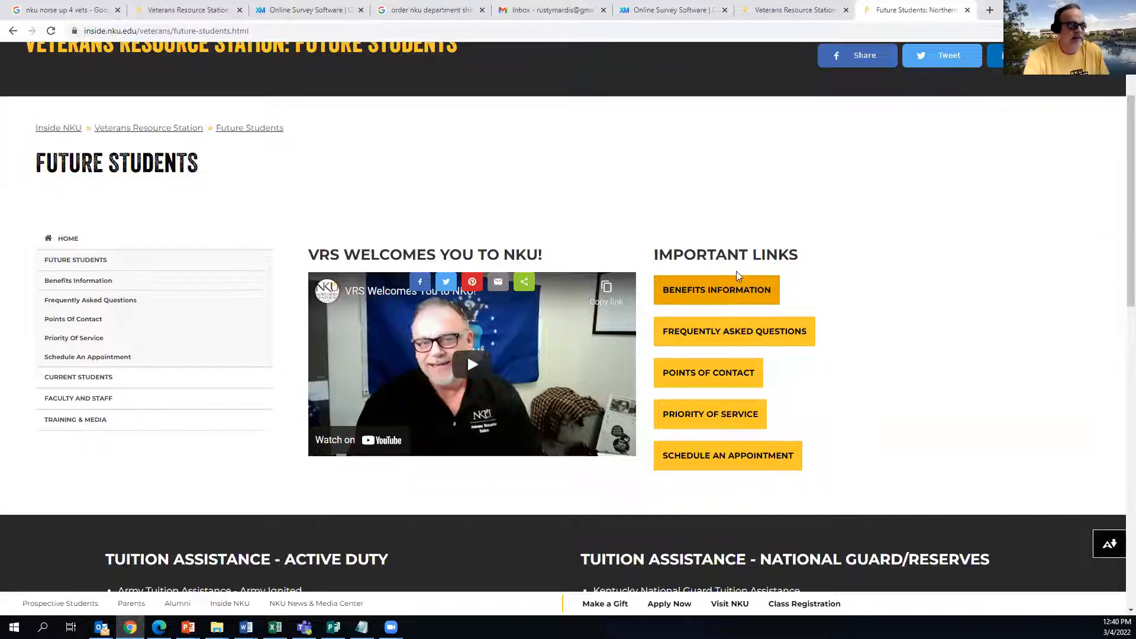
Open Benefits Information and scroll through the Steps to Benefits list of steps 1–13
{"action": "left_click", "coordinate": [717, 290]}
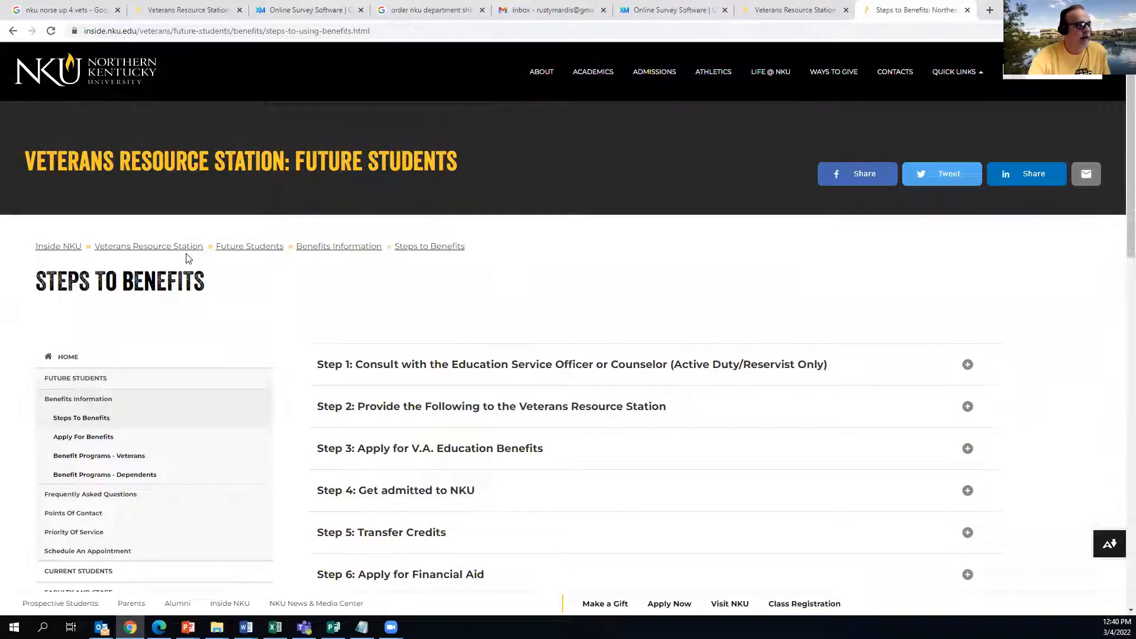
{"action": "mouse_move", "coordinate": [251, 255]}
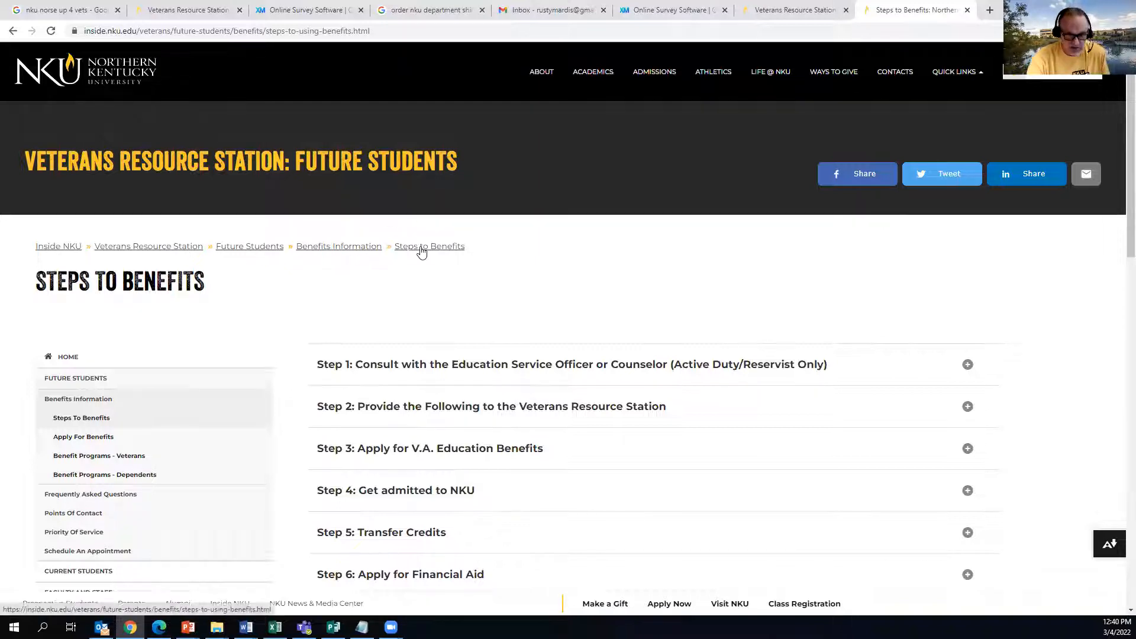
{"action": "scroll", "scroll_direction": "down", "scroll_amount": 3}
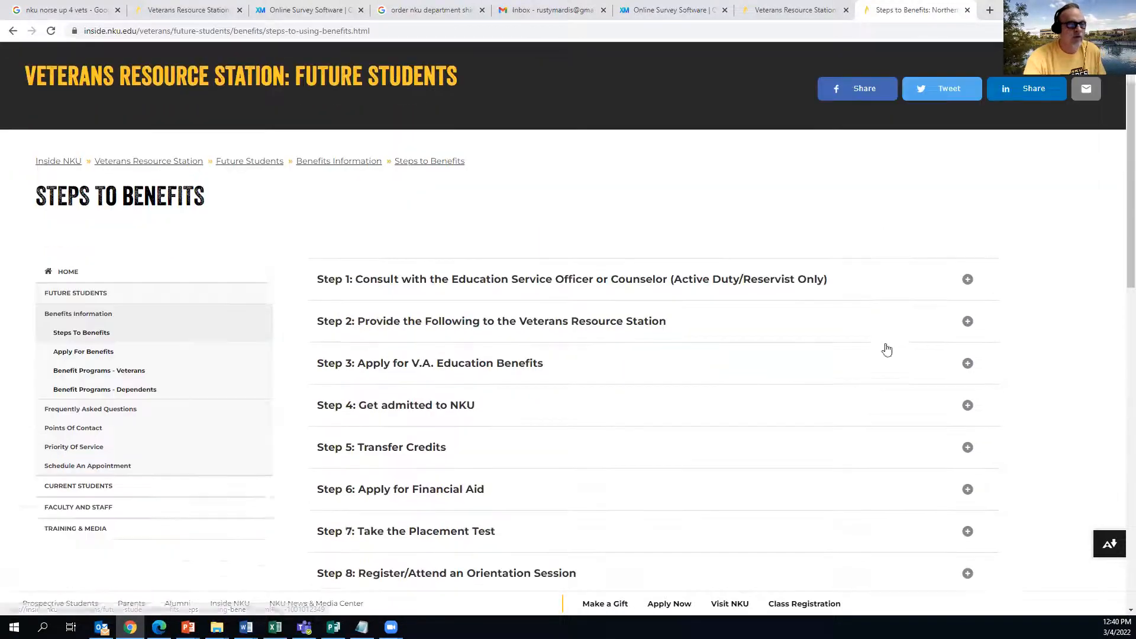
{"action": "scroll", "scroll_direction": "down", "scroll_amount": 3}
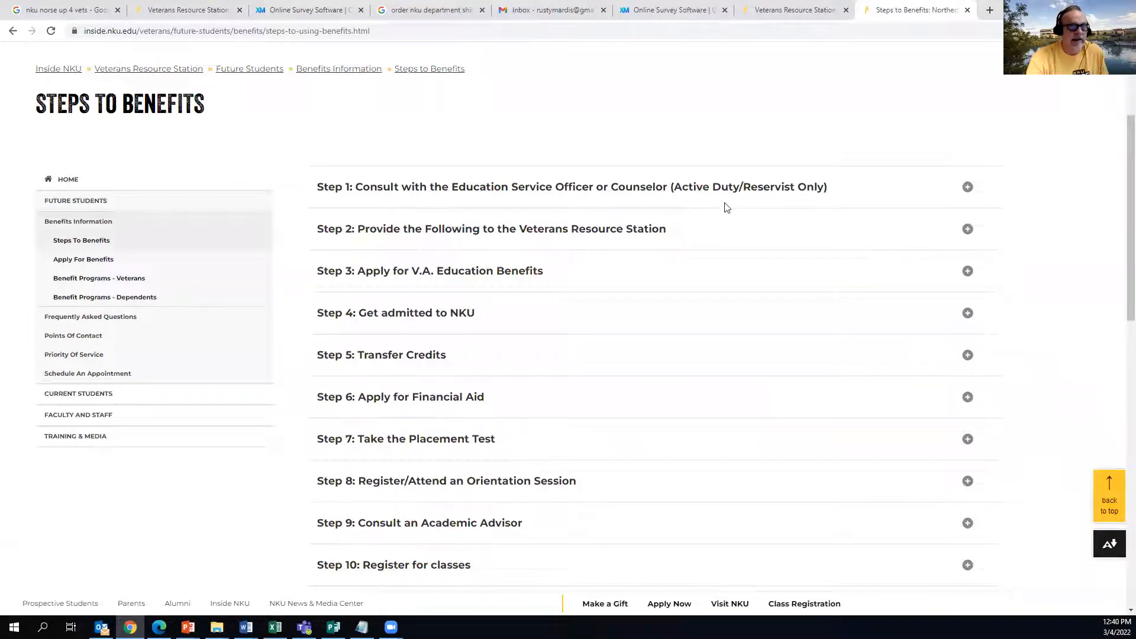
{"action": "scroll", "scroll_direction": "down", "scroll_amount": 3}
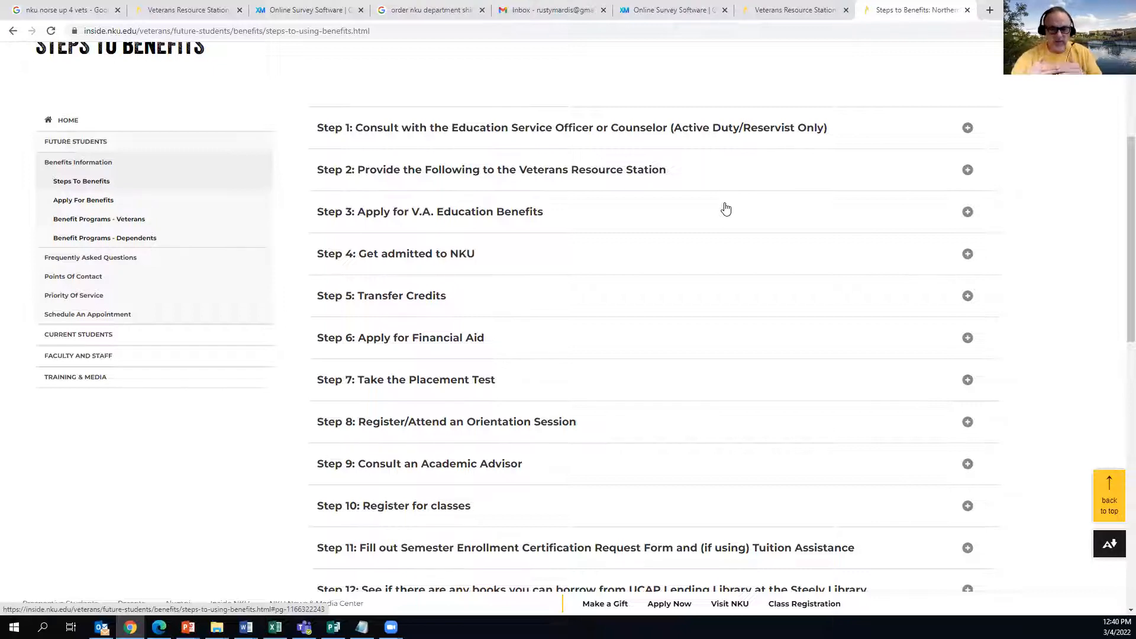
{"action": "mouse_move", "coordinate": [709, 218]}
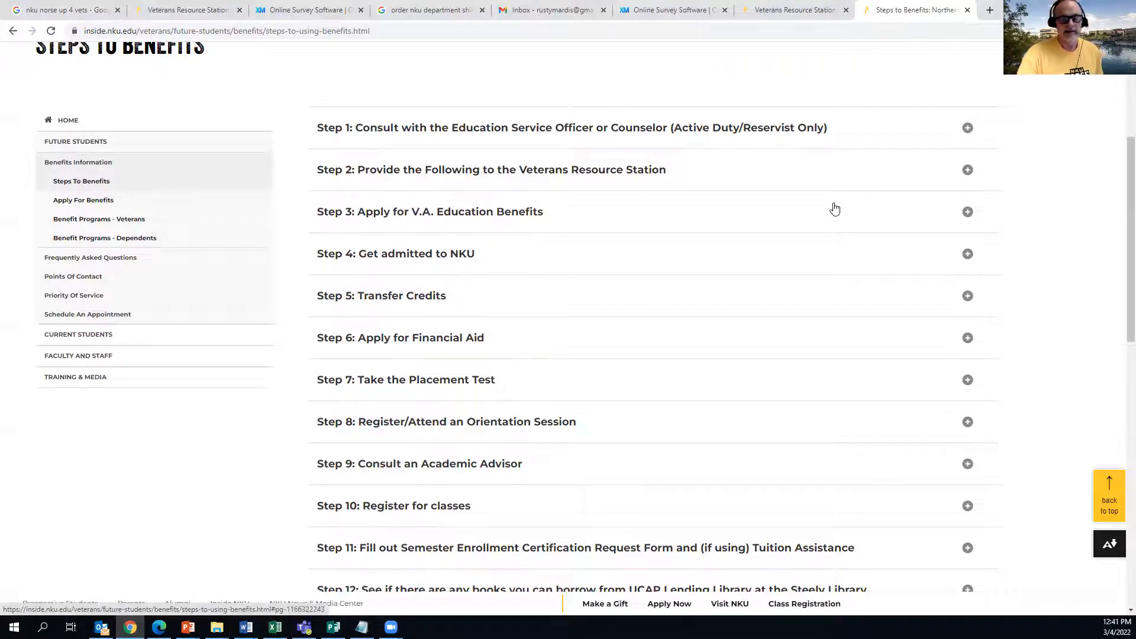
{"action": "scroll", "scroll_direction": "down", "scroll_amount": 3}
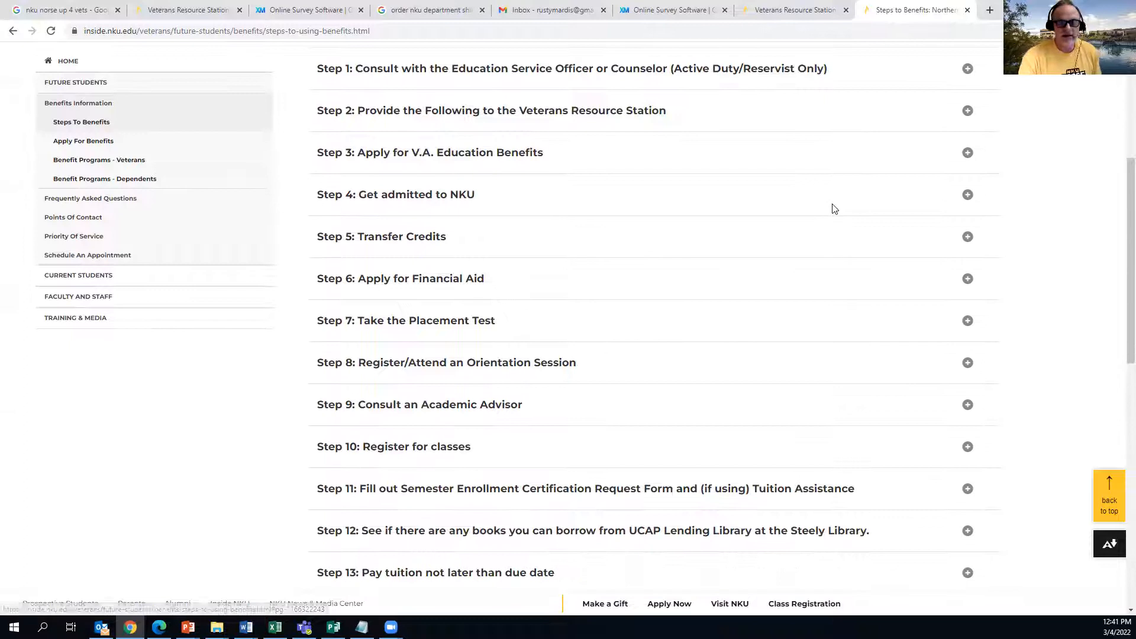
{"action": "mouse_move", "coordinate": [968, 111]}
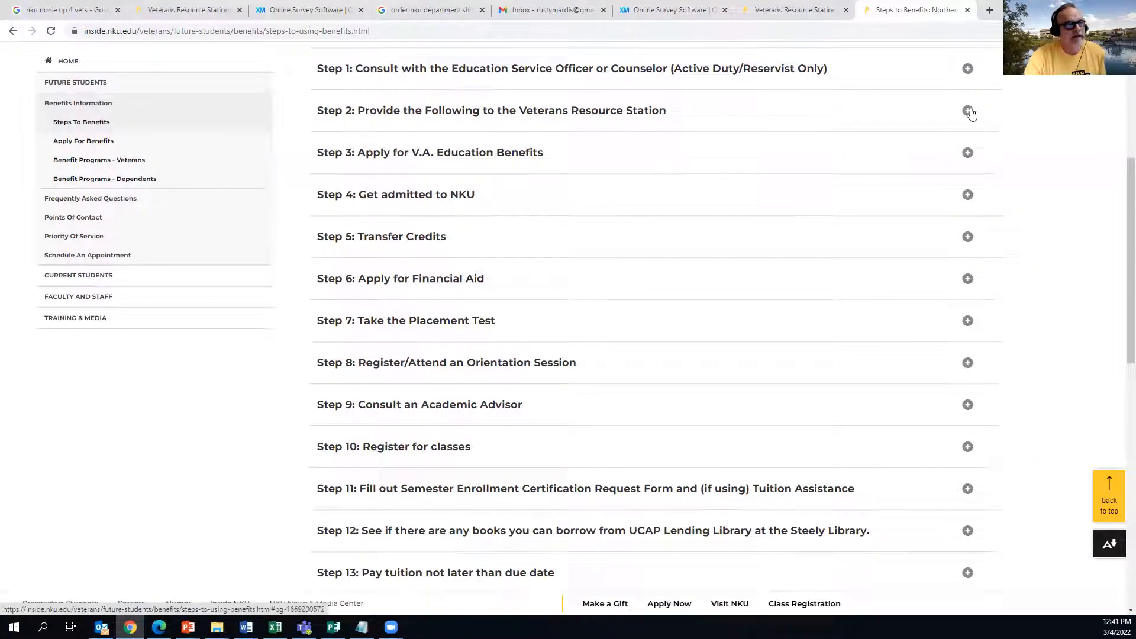
Expand Step 2 to show documents like the Certificate of Eligibility and DD-214
{"action": "left_click", "coordinate": [968, 111]}
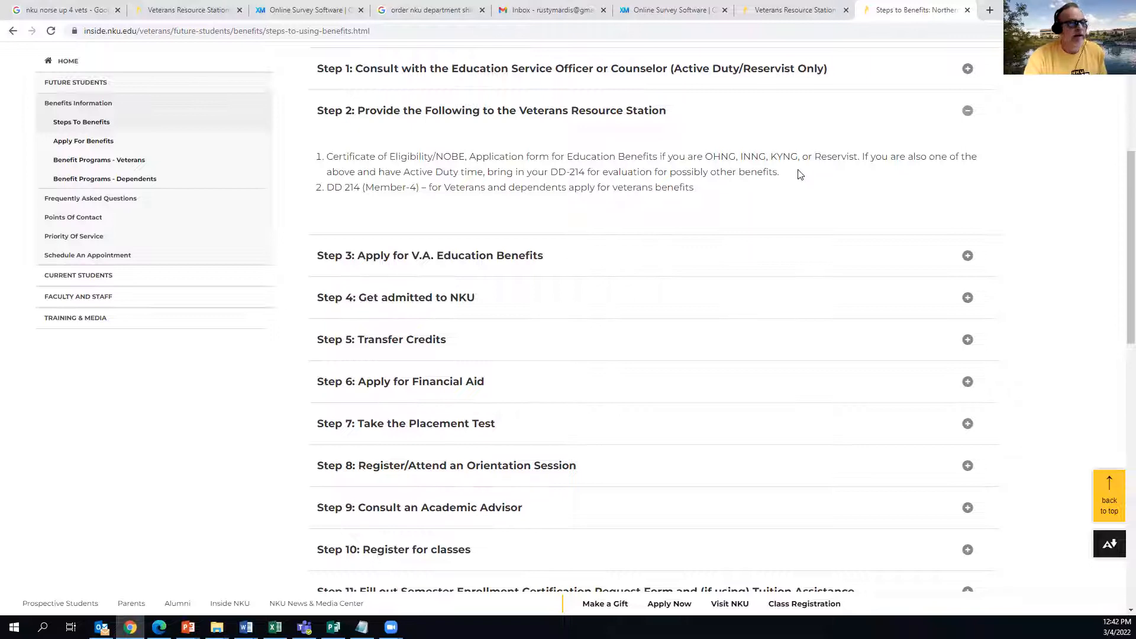
{"action": "scroll", "scroll_direction": "down", "scroll_amount": 3}
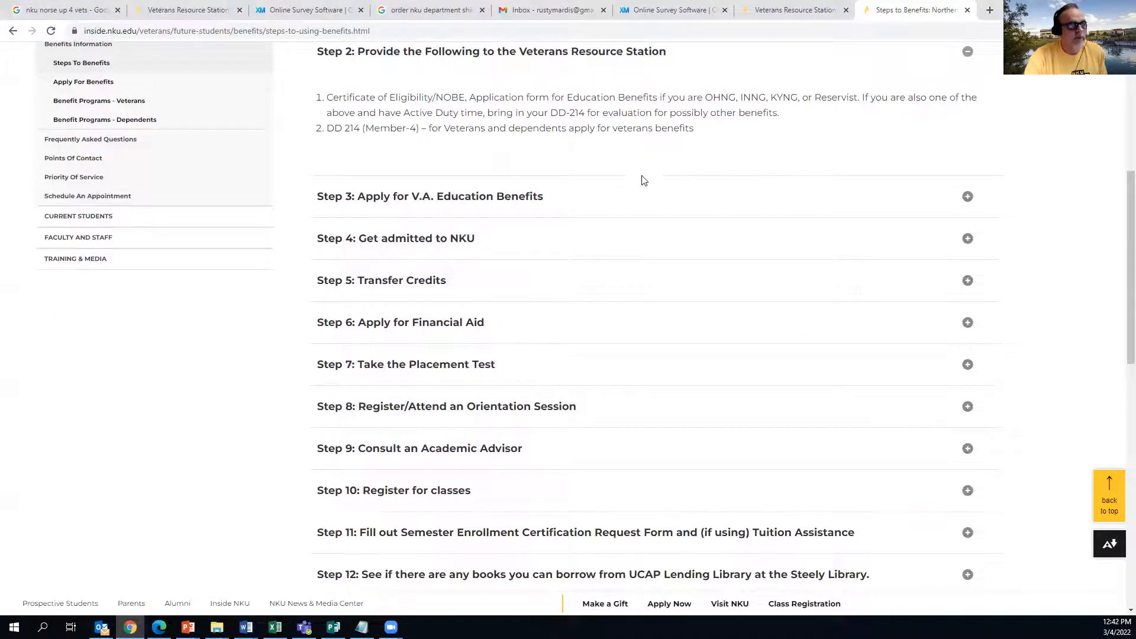
{"action": "scroll", "scroll_direction": "down", "scroll_amount": 3}
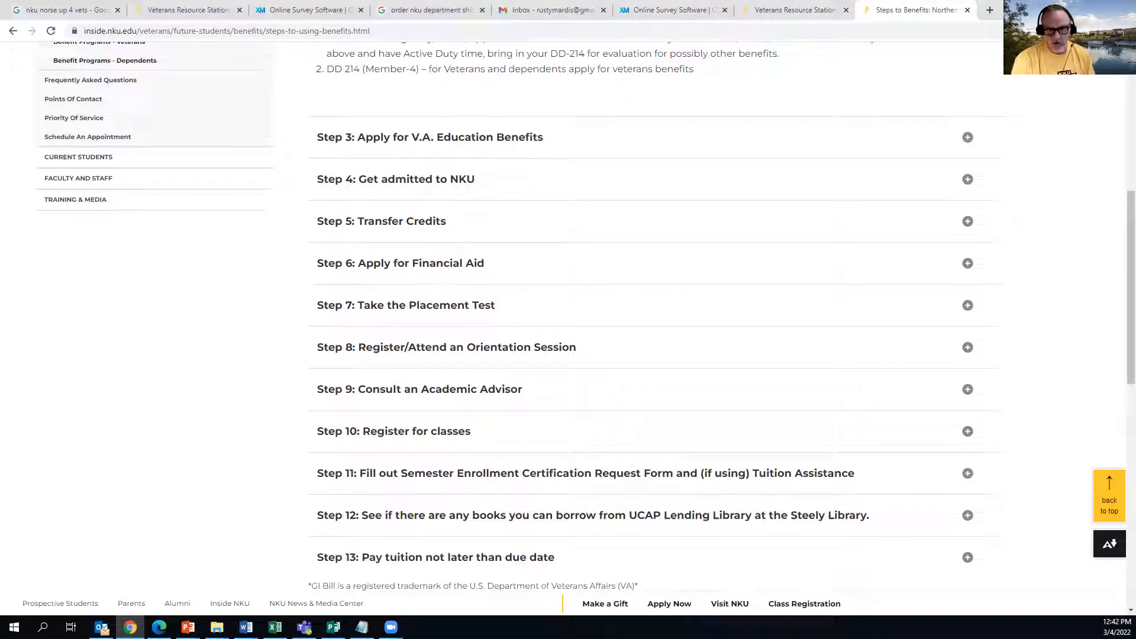
{"action": "mouse_move", "coordinate": [784, 304]}
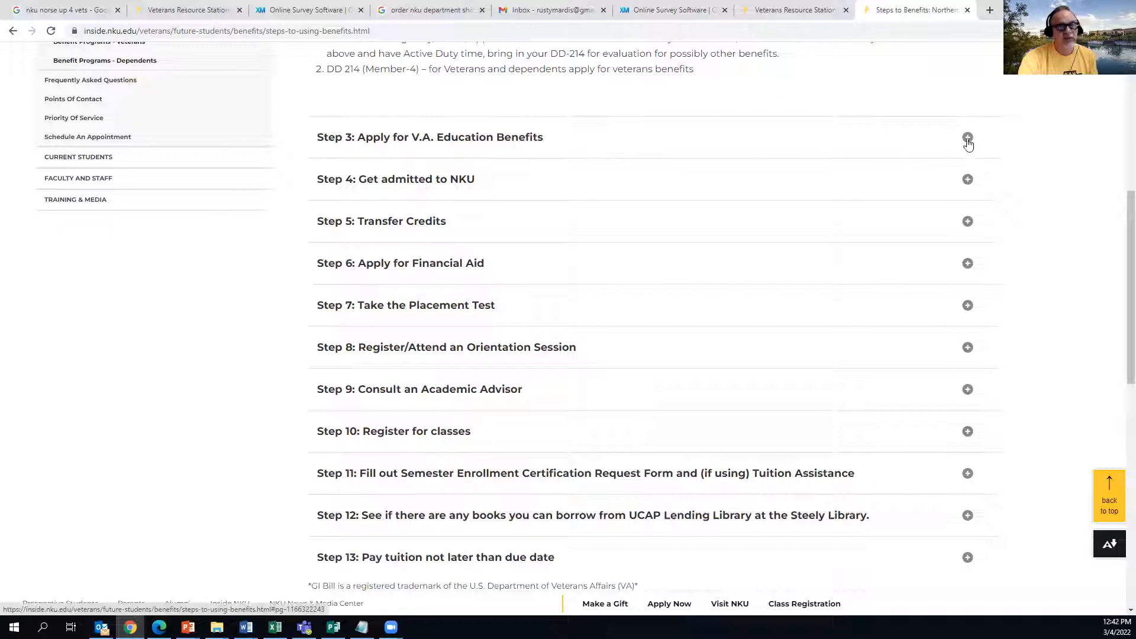
{"action": "mouse_move", "coordinate": [955, 147]}
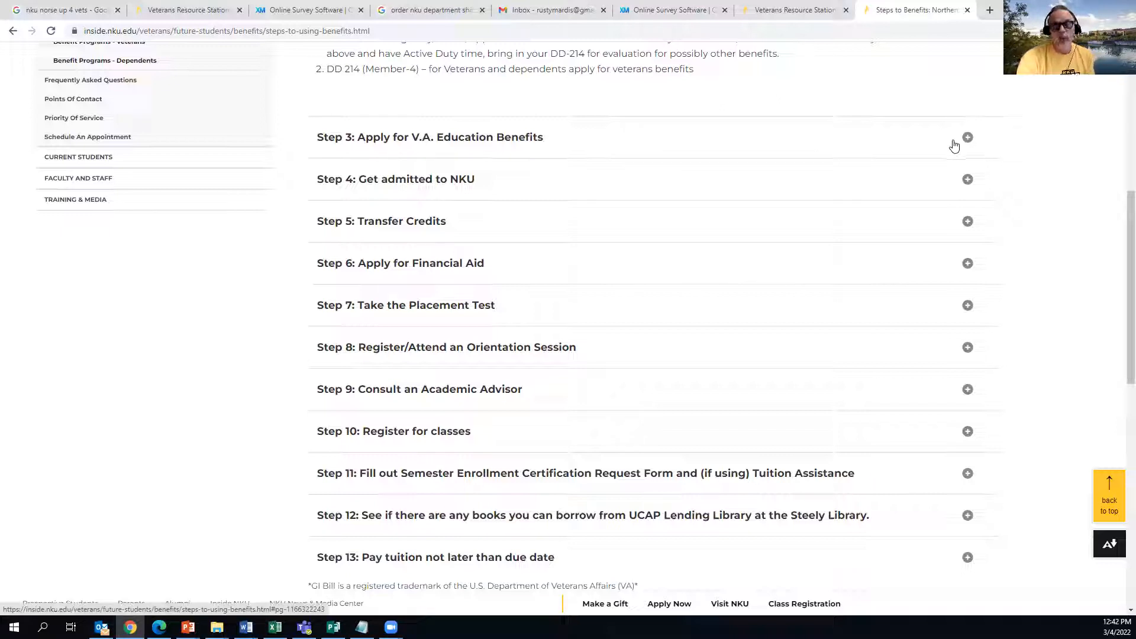
Expand Step 3: Apply for V.A. Education Benefits and scroll down toward Step 4
{"action": "left_click", "coordinate": [968, 138]}
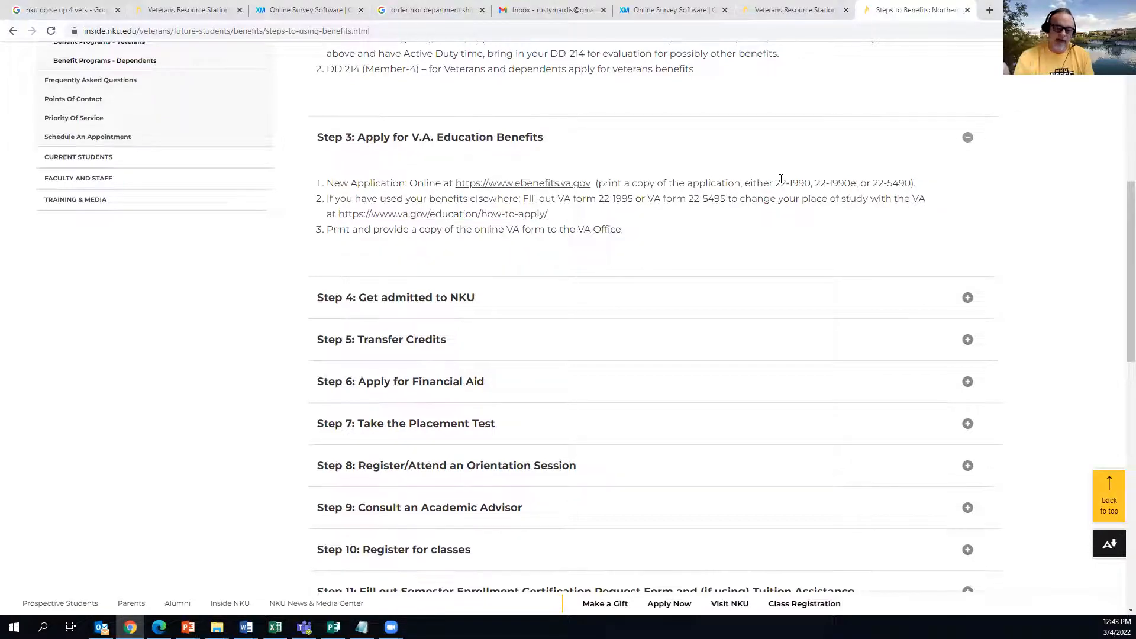
{"action": "mouse_move", "coordinate": [703, 136]}
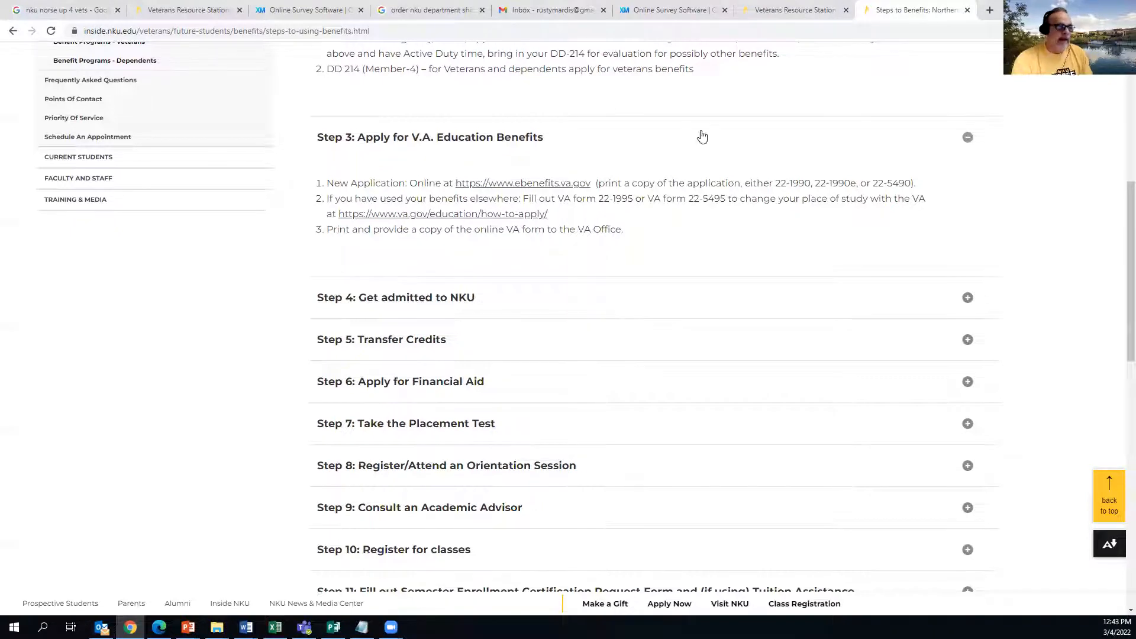
{"action": "mouse_move", "coordinate": [452, 220]}
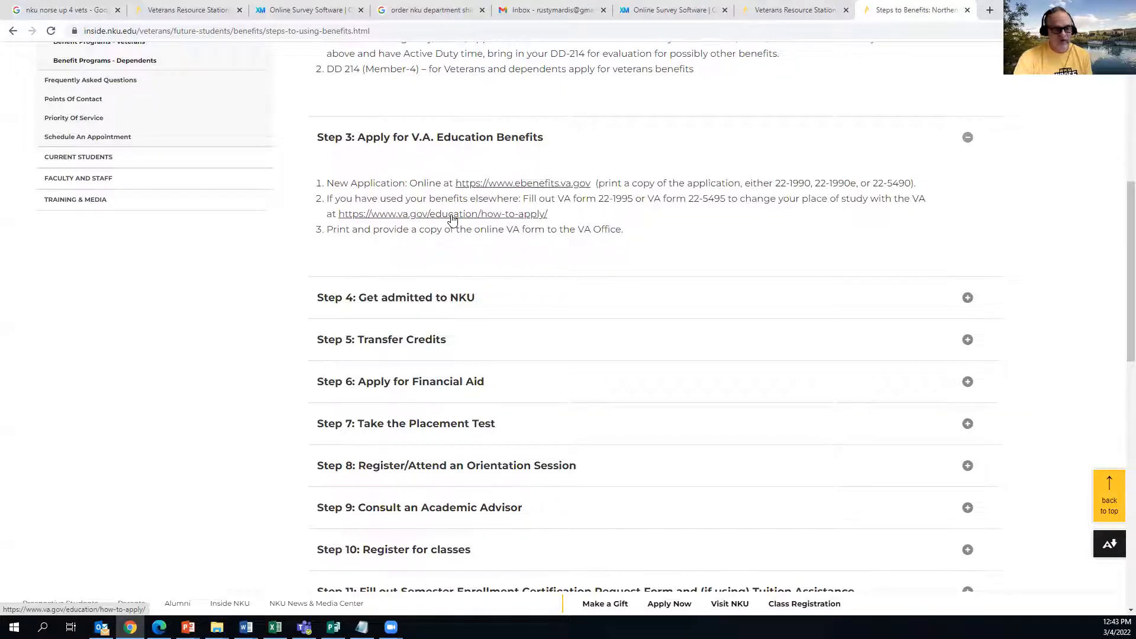
{"action": "mouse_move", "coordinate": [716, 262]}
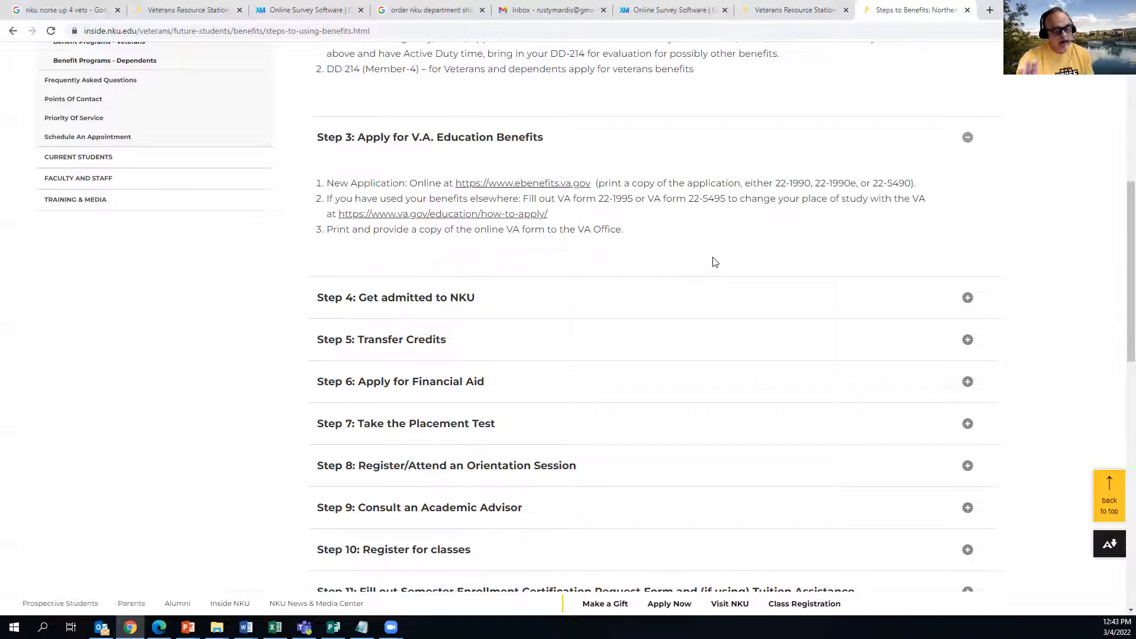
{"action": "mouse_move", "coordinate": [738, 262]}
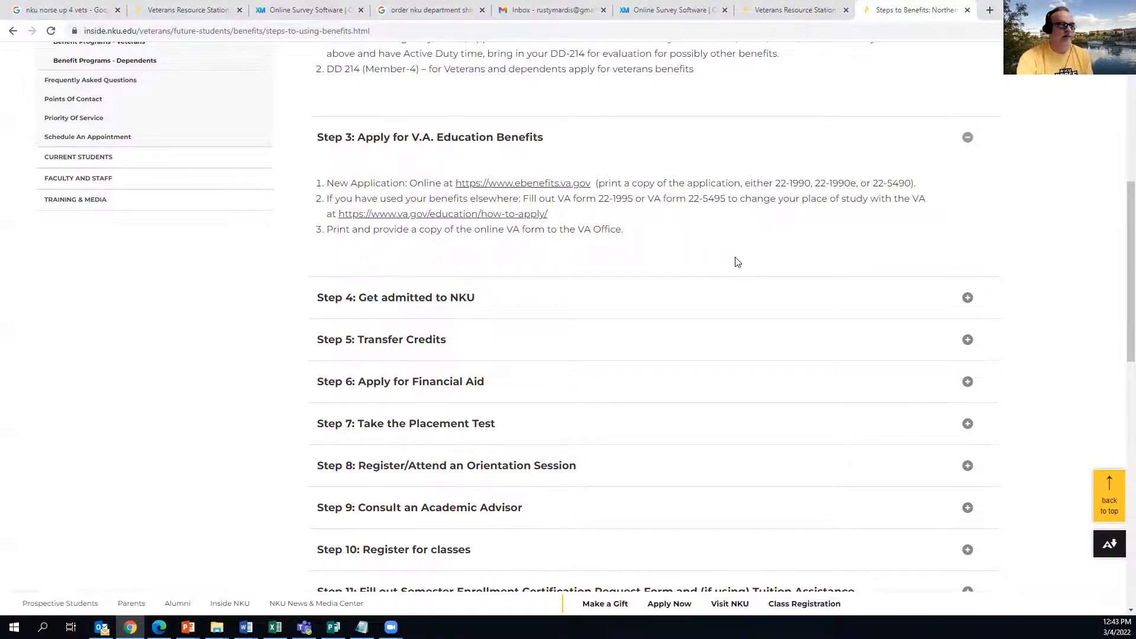
{"action": "scroll", "scroll_direction": "down", "scroll_amount": 3}
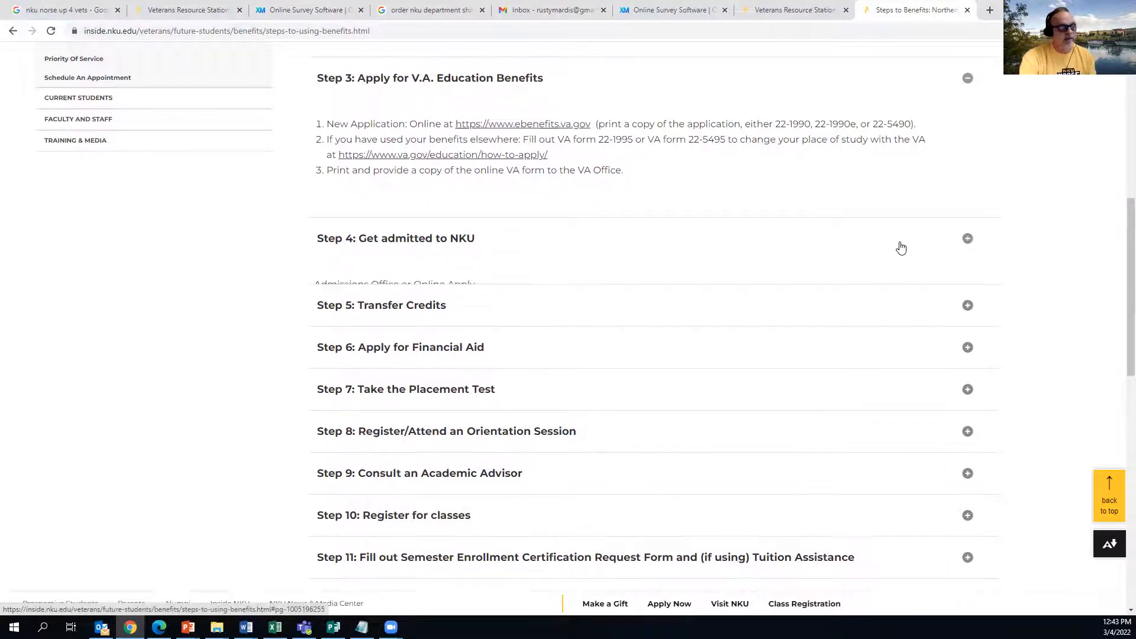
Scroll through Step 4 admission options and Step 5 transcript instructions
{"action": "scroll", "scroll_direction": "down", "scroll_amount": 3}
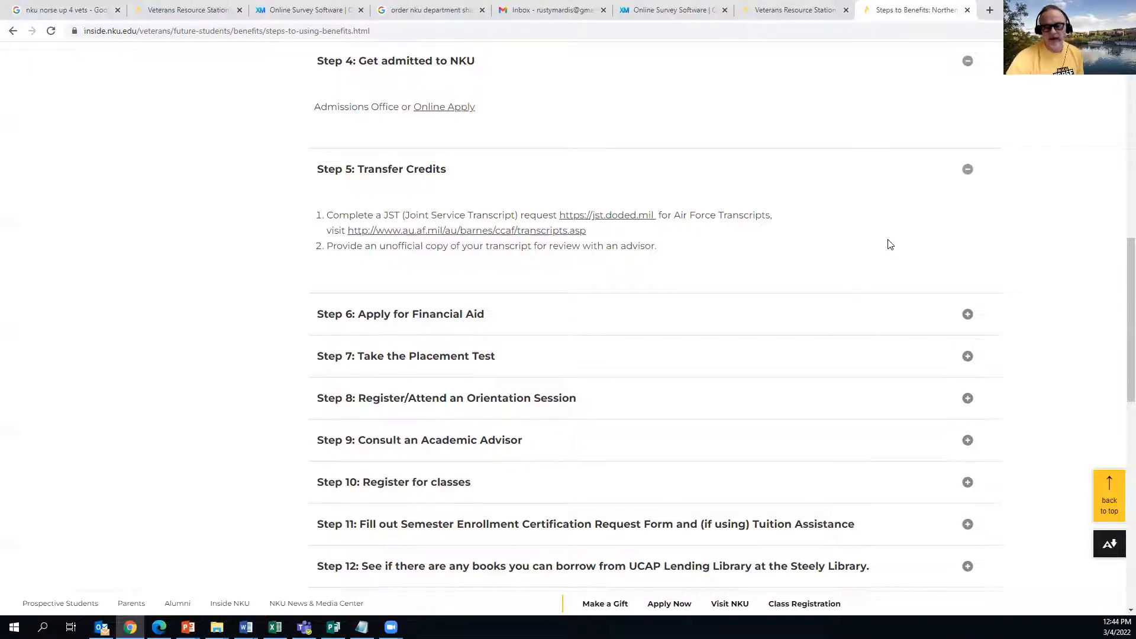
{"action": "mouse_move", "coordinate": [885, 257]}
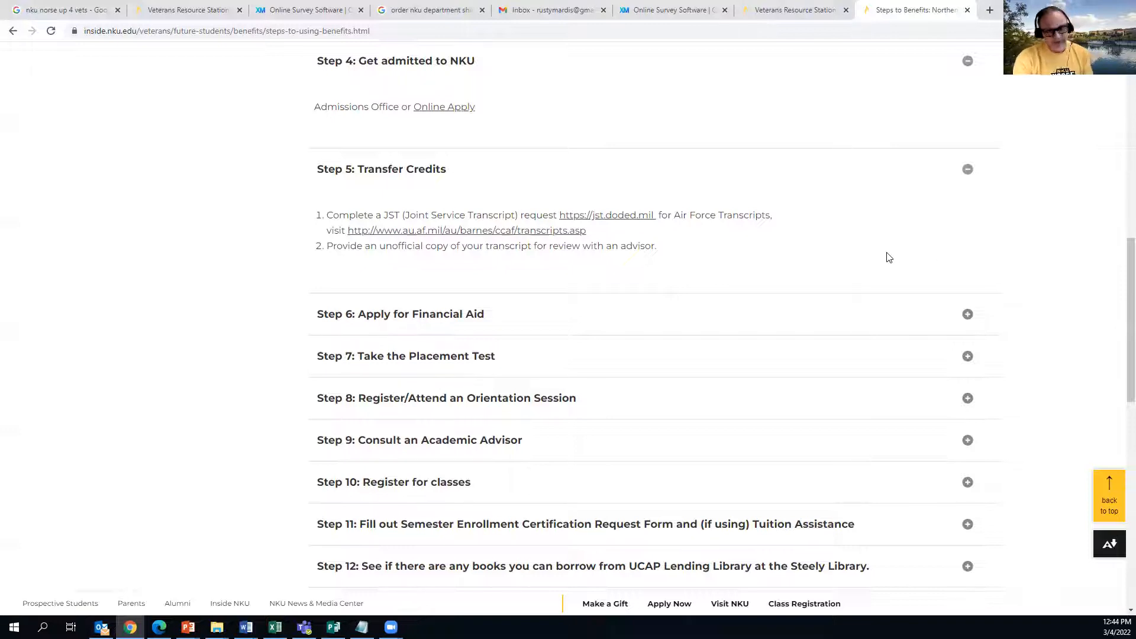
{"action": "mouse_move", "coordinate": [902, 261]}
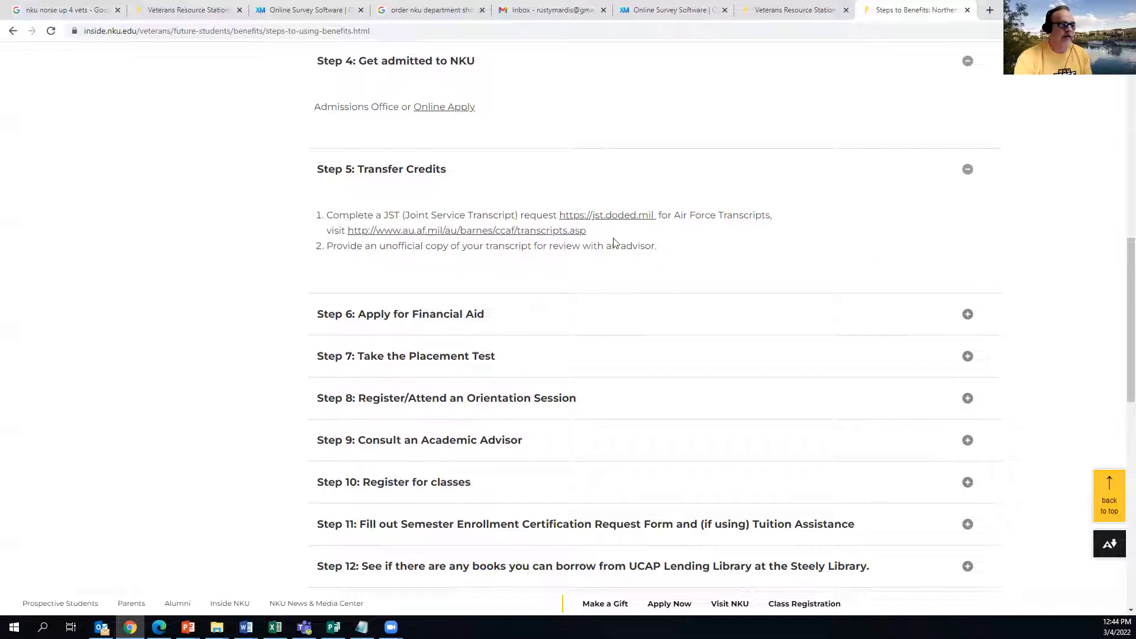
{"action": "scroll", "scroll_direction": "down", "scroll_amount": 3}
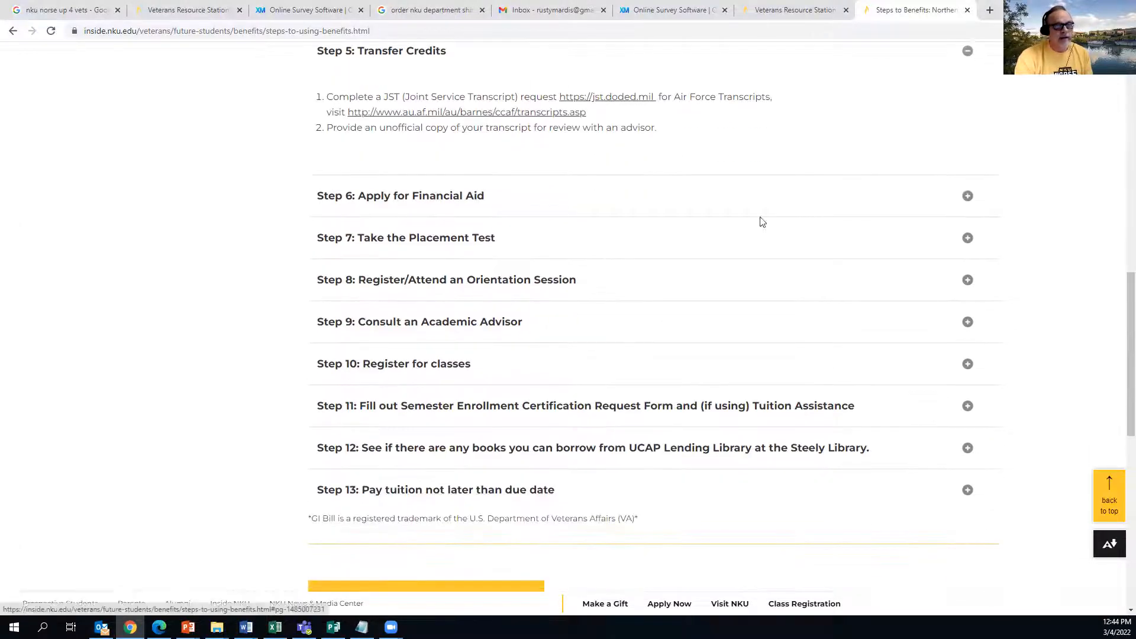
Expand Step 6: Apply for Financial Aid, then scroll toward Step 7's placement test
{"action": "left_click", "coordinate": [401, 195]}
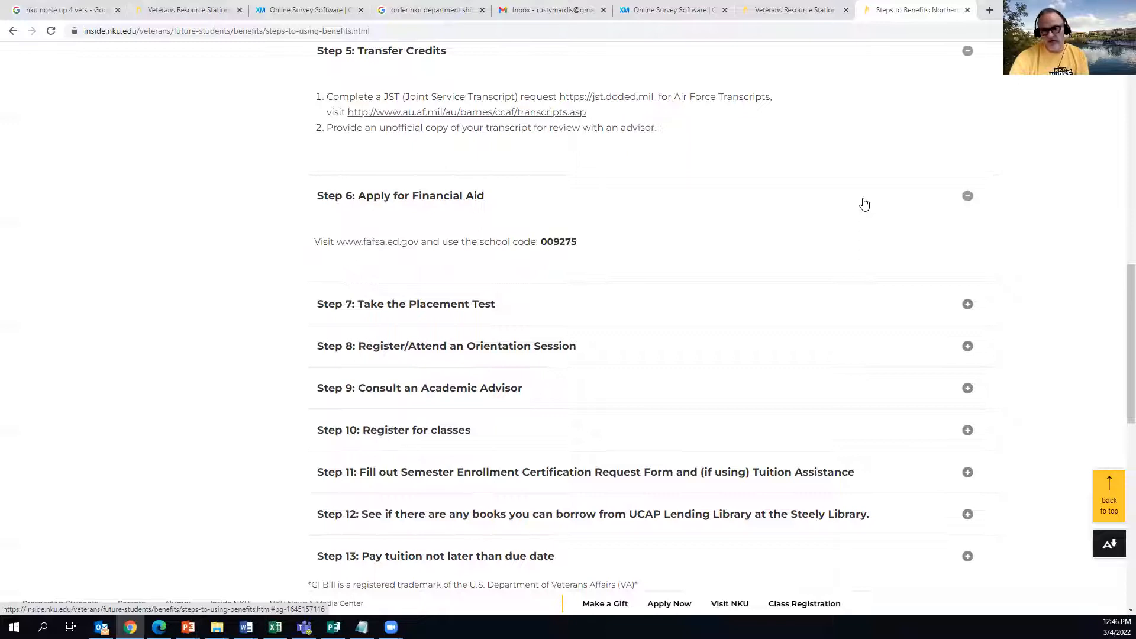
{"action": "mouse_move", "coordinate": [799, 207]}
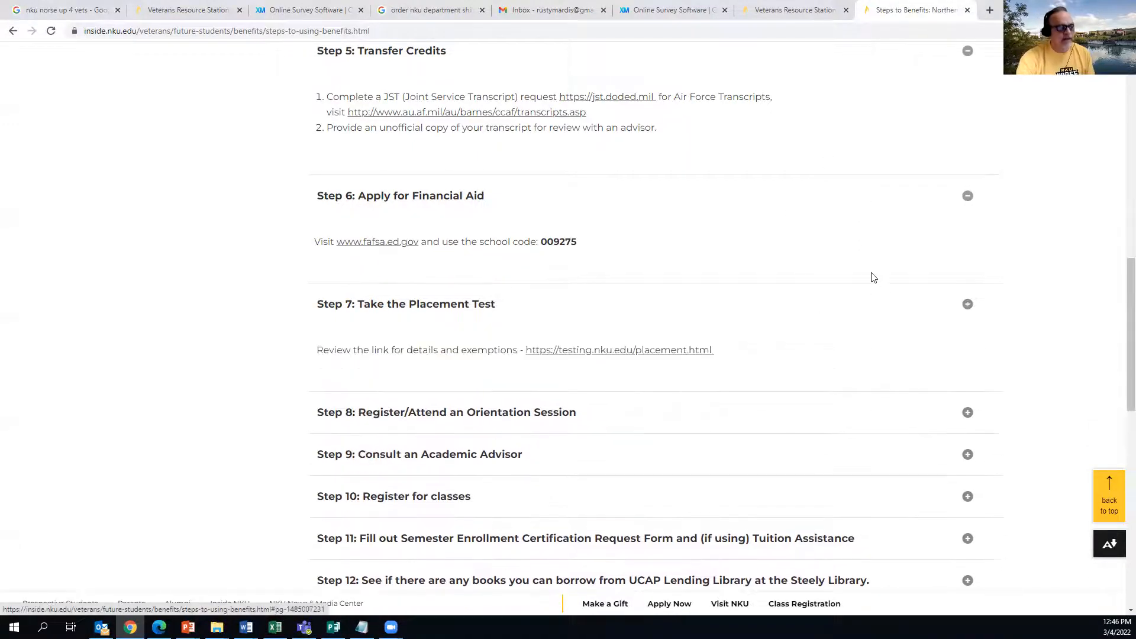
{"action": "scroll", "scroll_direction": "down", "scroll_amount": 3}
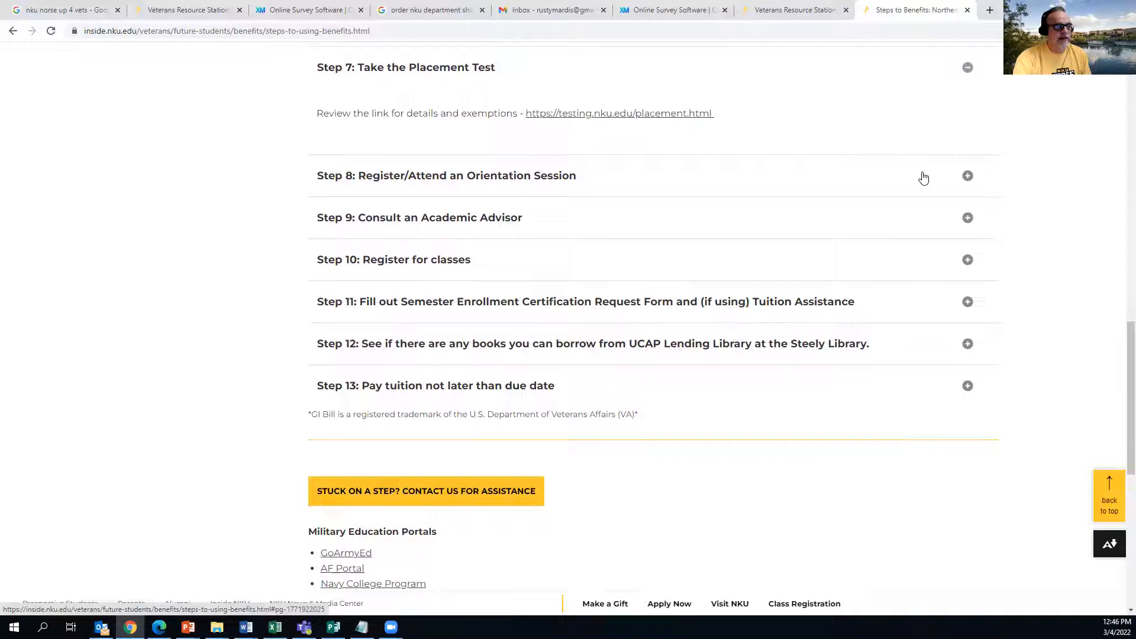
Expand Step 8 orientation details and scroll down to Step 9's advisor contact
{"action": "left_click", "coordinate": [967, 176]}
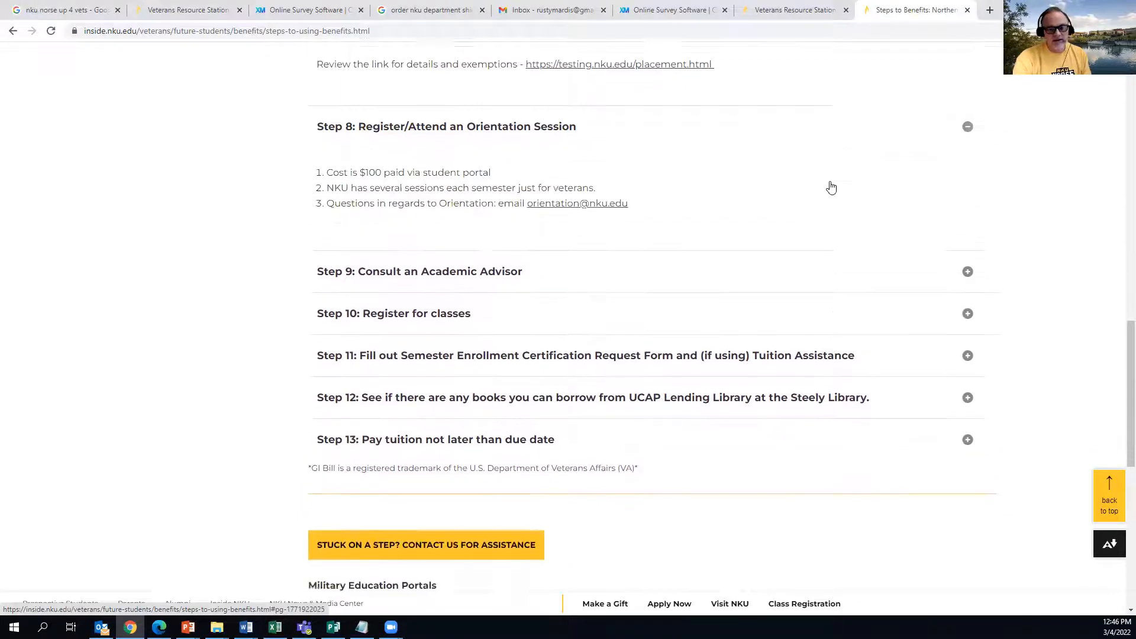
{"action": "scroll", "scroll_direction": "down", "scroll_amount": 3}
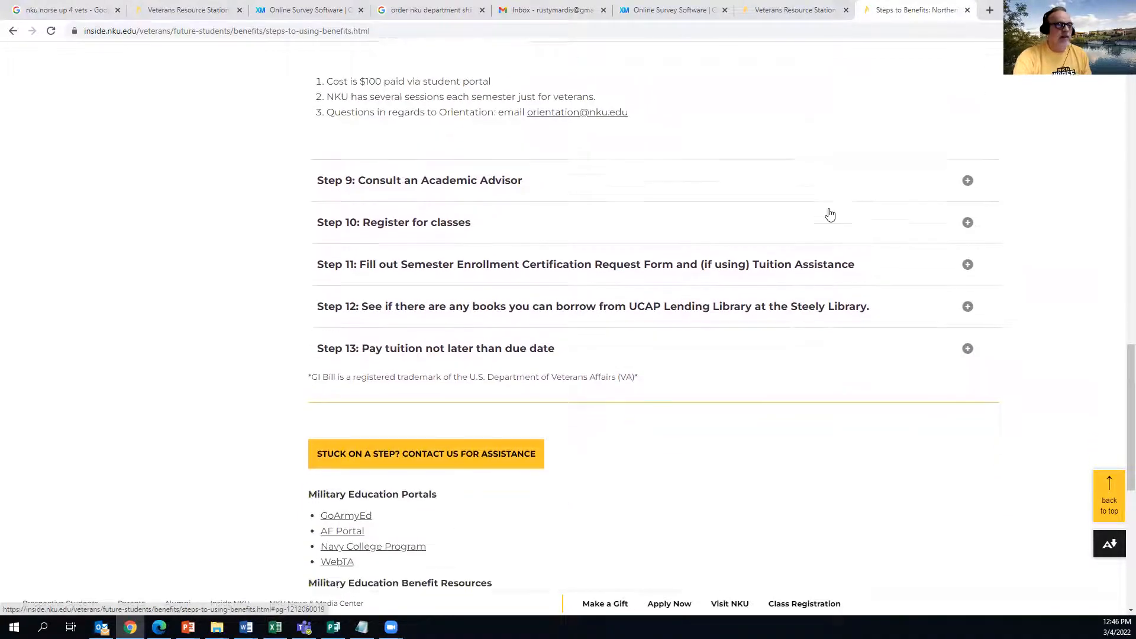
{"action": "scroll", "scroll_direction": "down", "scroll_amount": 3}
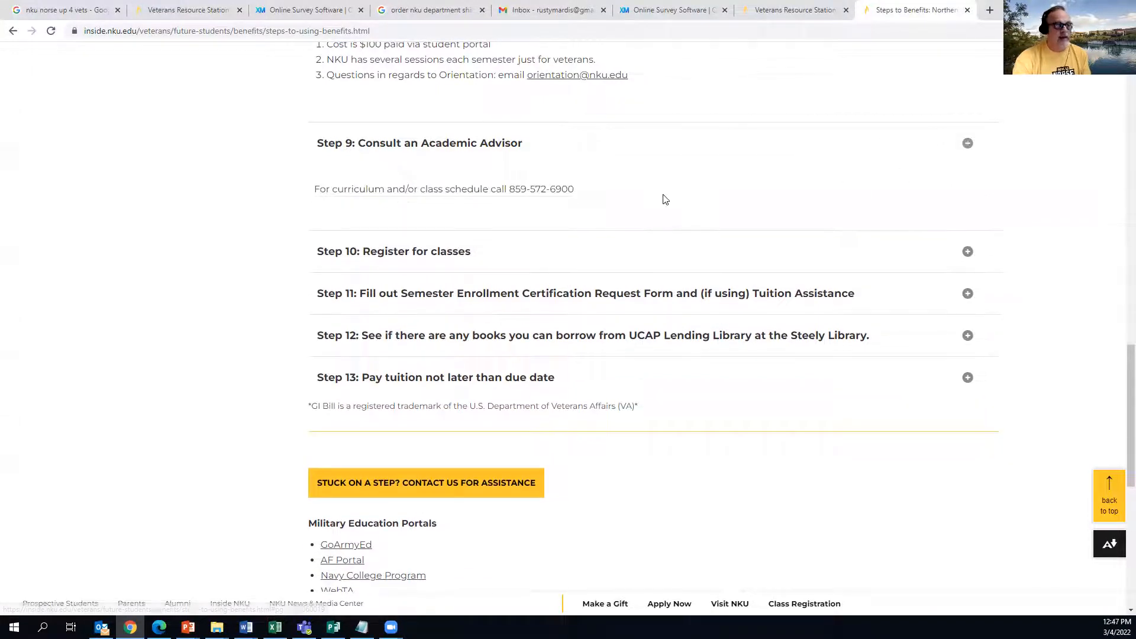
{"action": "scroll", "scroll_direction": "down", "scroll_amount": 3}
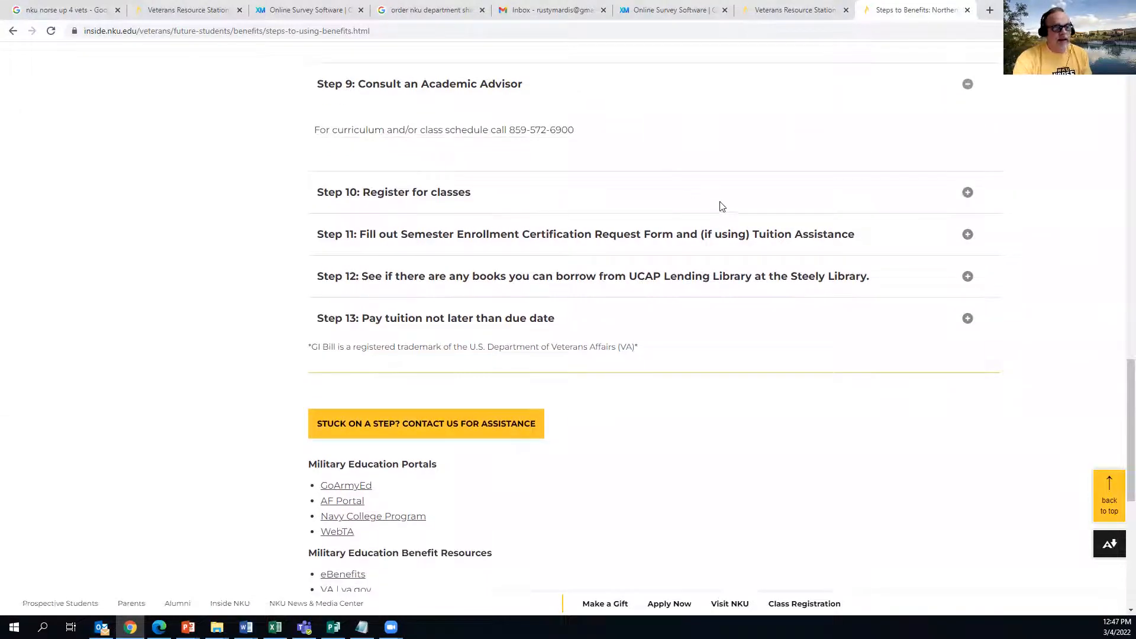
Expand Step 10: Register for classes, showing super priority registration, and scroll on
{"action": "left_click", "coordinate": [393, 192]}
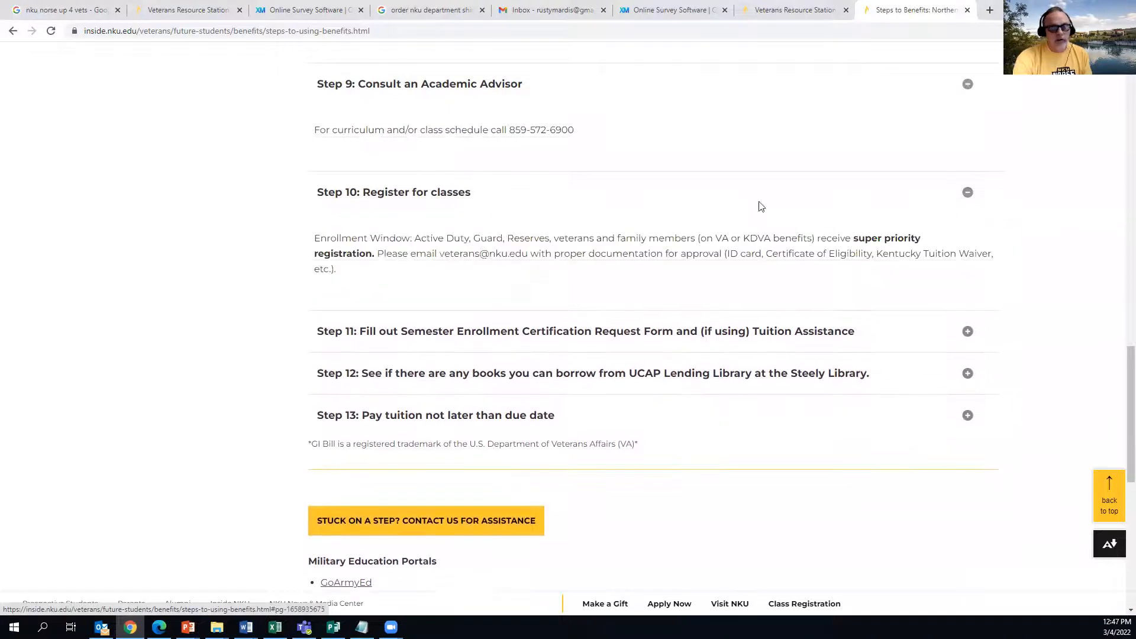
{"action": "scroll", "scroll_direction": "down", "scroll_amount": 3}
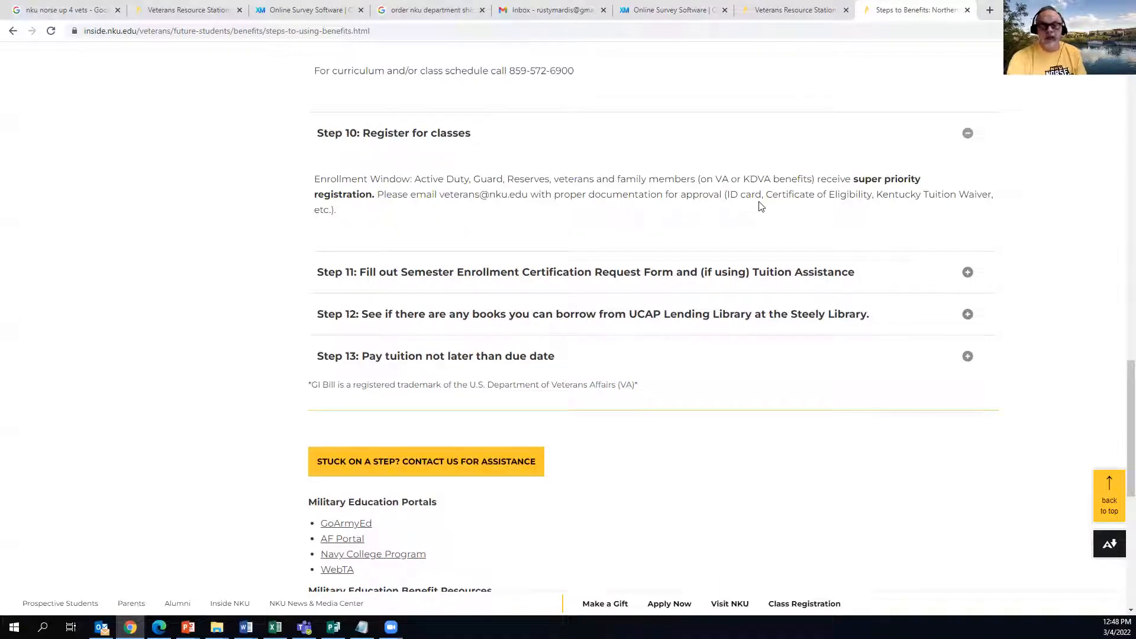
{"action": "mouse_move", "coordinate": [911, 272]}
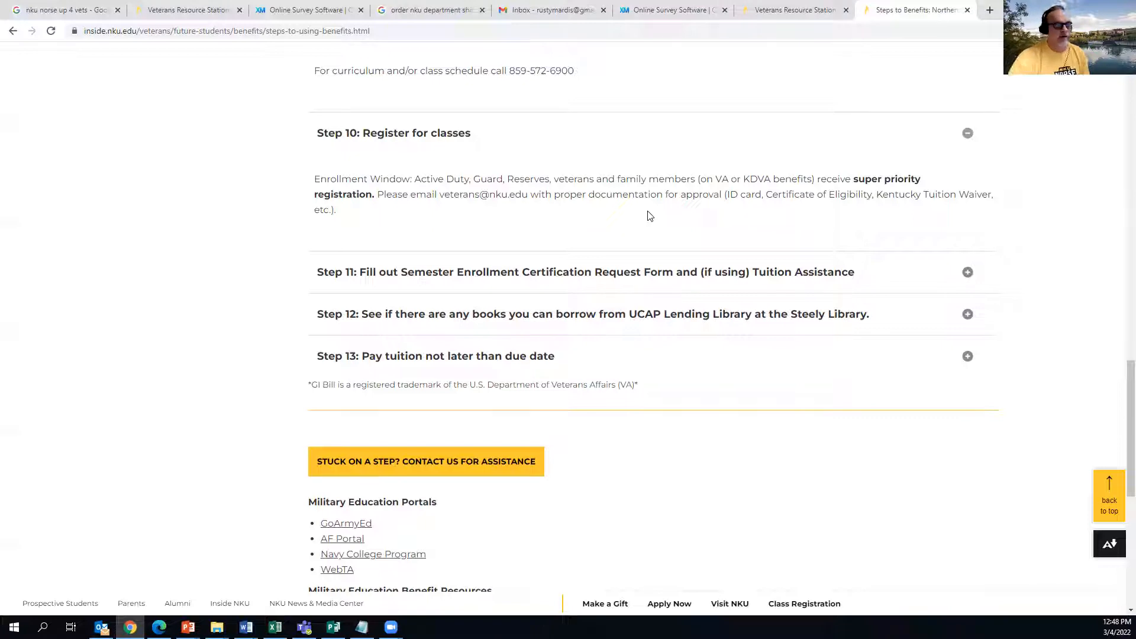
{"action": "mouse_move", "coordinate": [898, 232]}
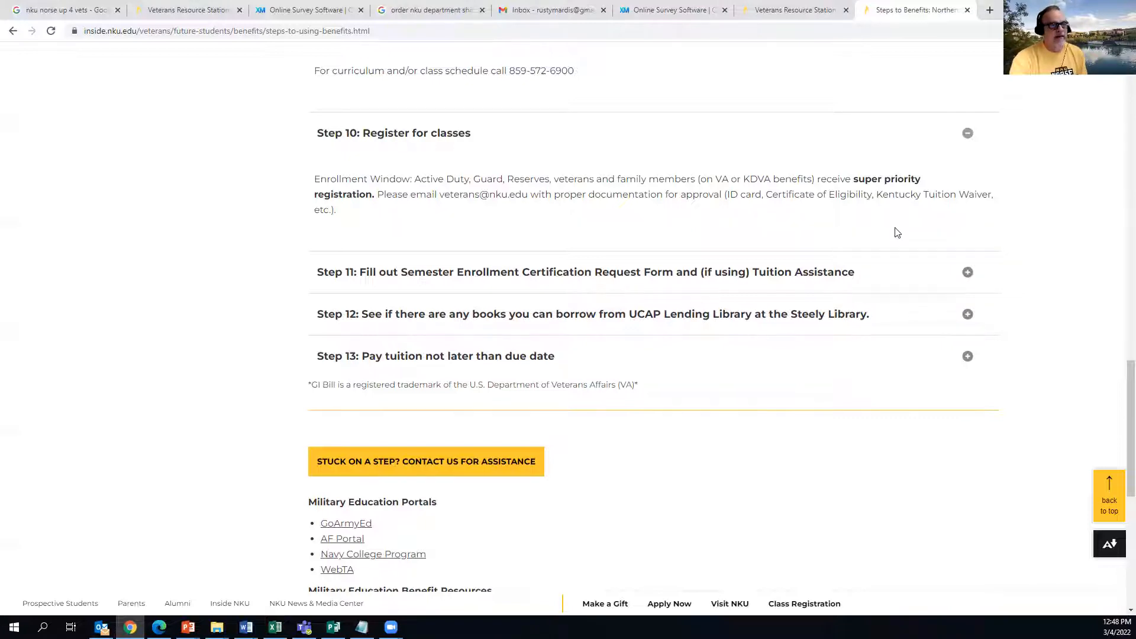
{"action": "scroll", "scroll_direction": "down", "scroll_amount": 3}
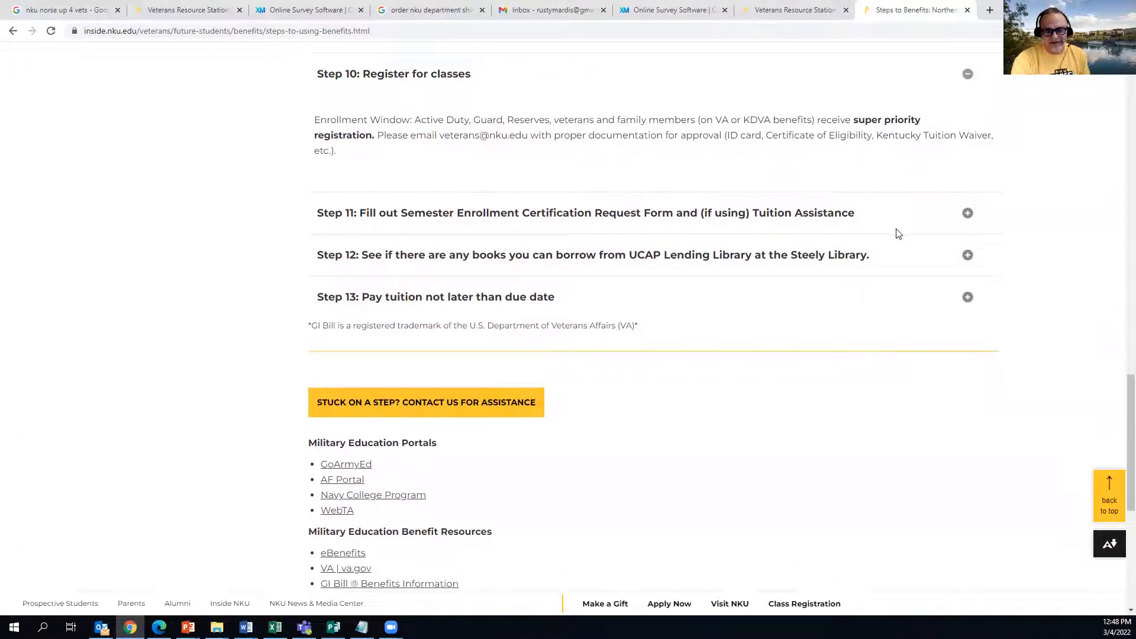
{"action": "mouse_move", "coordinate": [927, 225]}
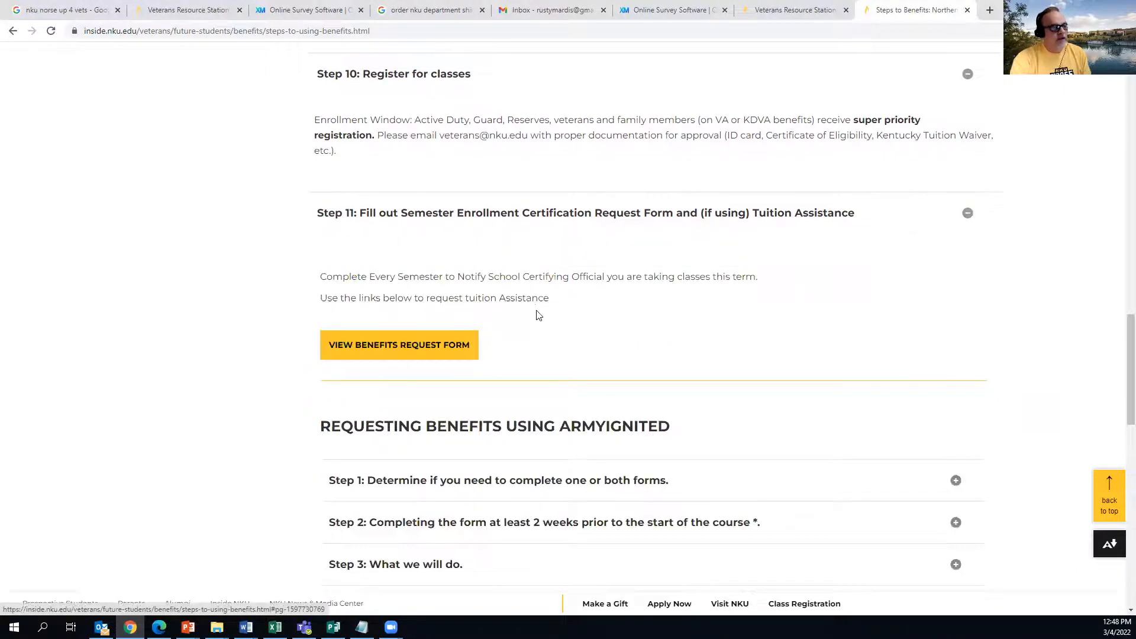
{"action": "scroll", "scroll_direction": "down", "scroll_amount": 3}
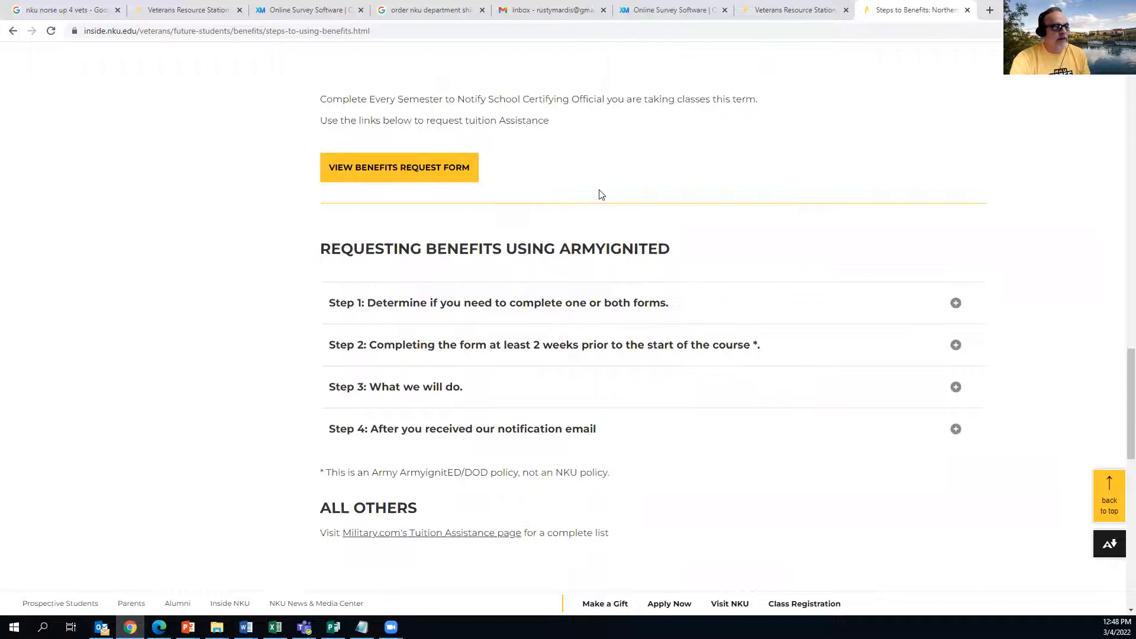
{"action": "scroll", "scroll_direction": "down", "scroll_amount": 3}
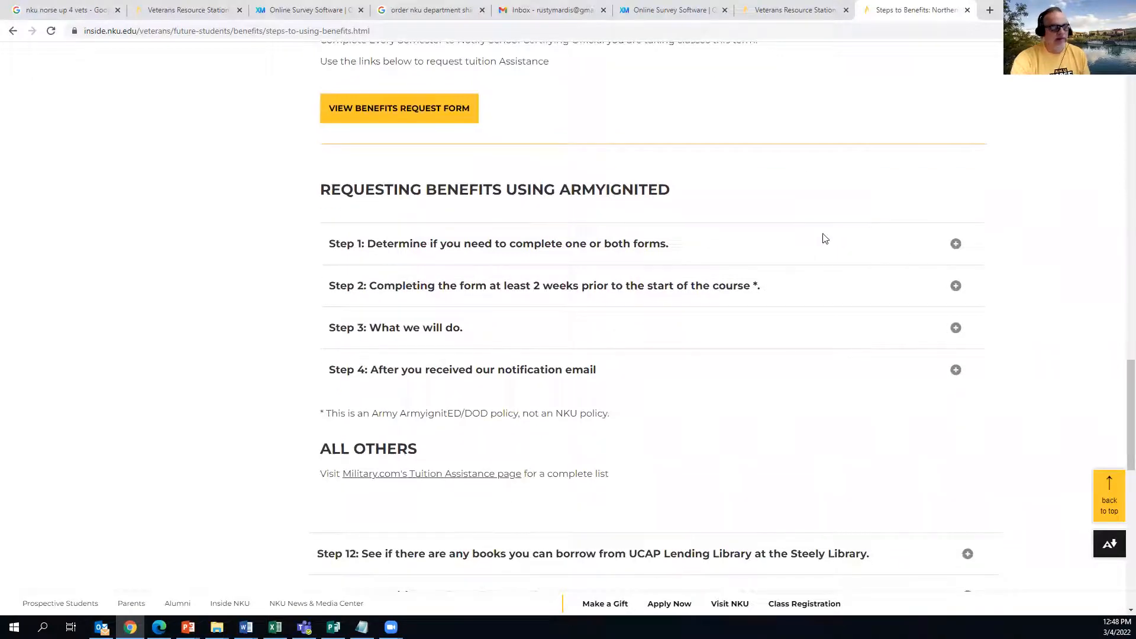
{"action": "scroll", "scroll_direction": "down", "scroll_amount": 3}
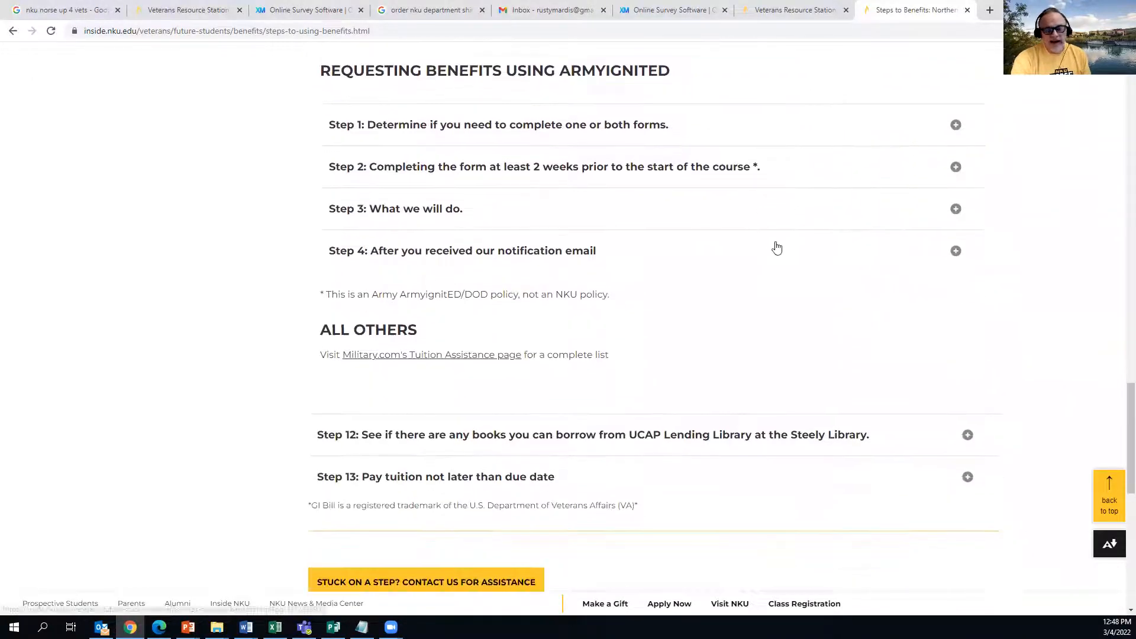
{"action": "scroll", "scroll_direction": "down", "scroll_amount": 3}
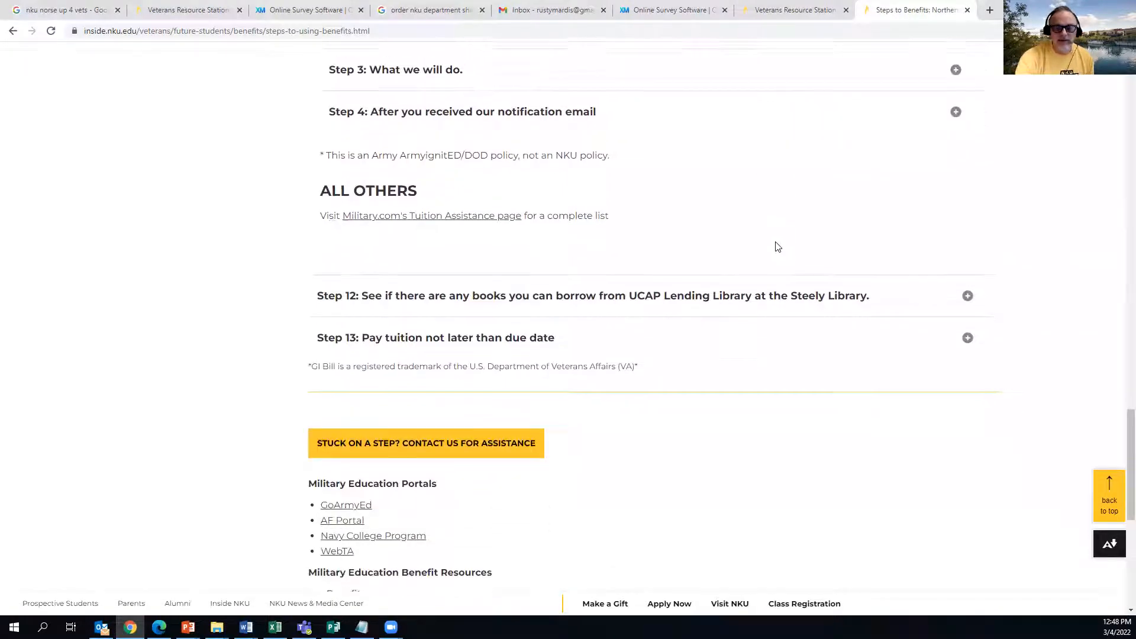
{"action": "scroll", "scroll_direction": "down", "scroll_amount": 3}
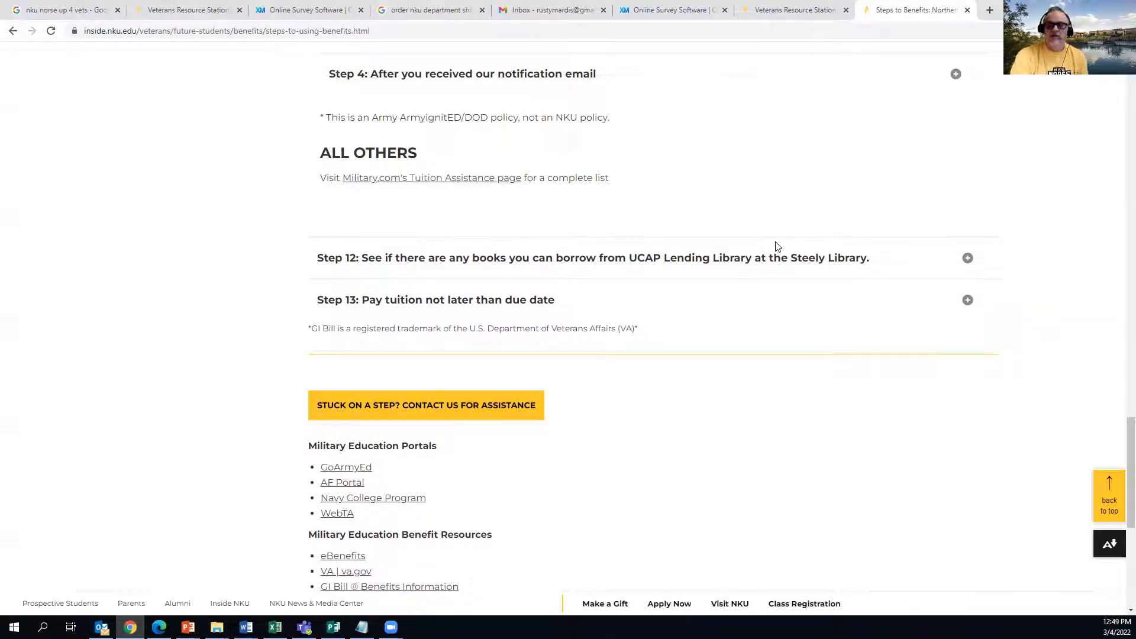
{"action": "mouse_move", "coordinate": [836, 325]}
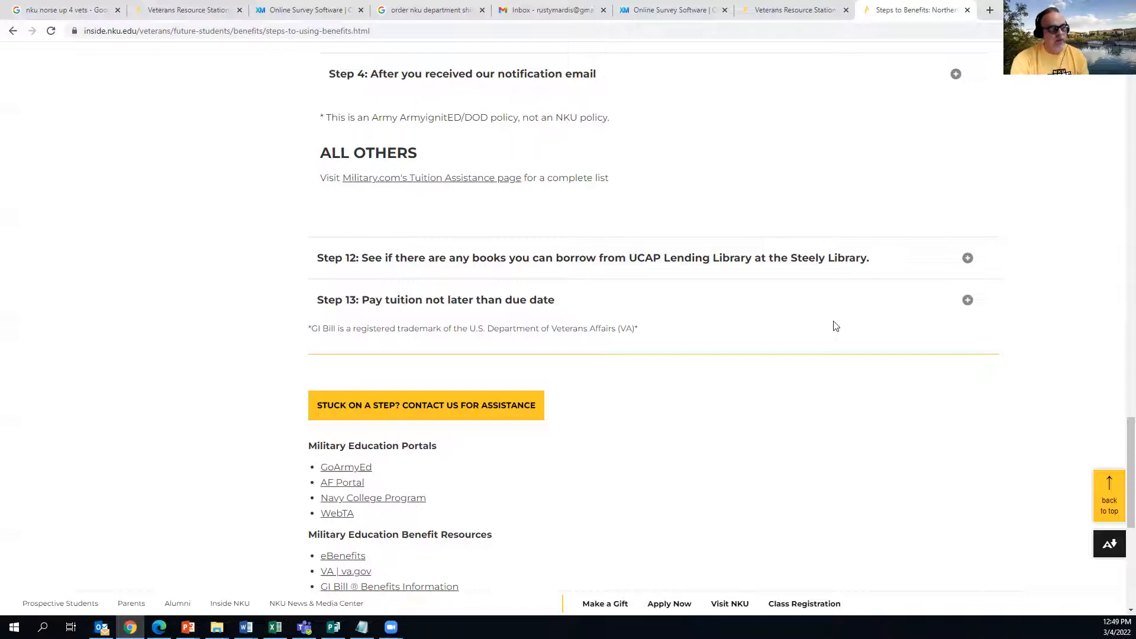
{"action": "scroll", "scroll_direction": "down", "scroll_amount": 3}
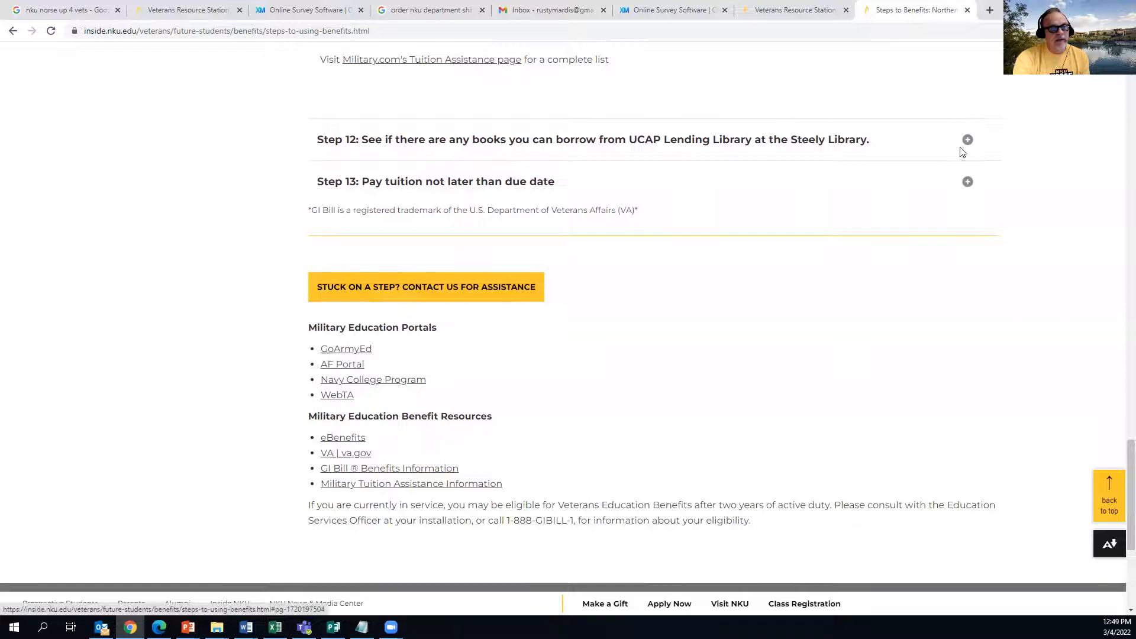
Expand Step 12 to reveal the lending library link
{"action": "left_click", "coordinate": [967, 140]}
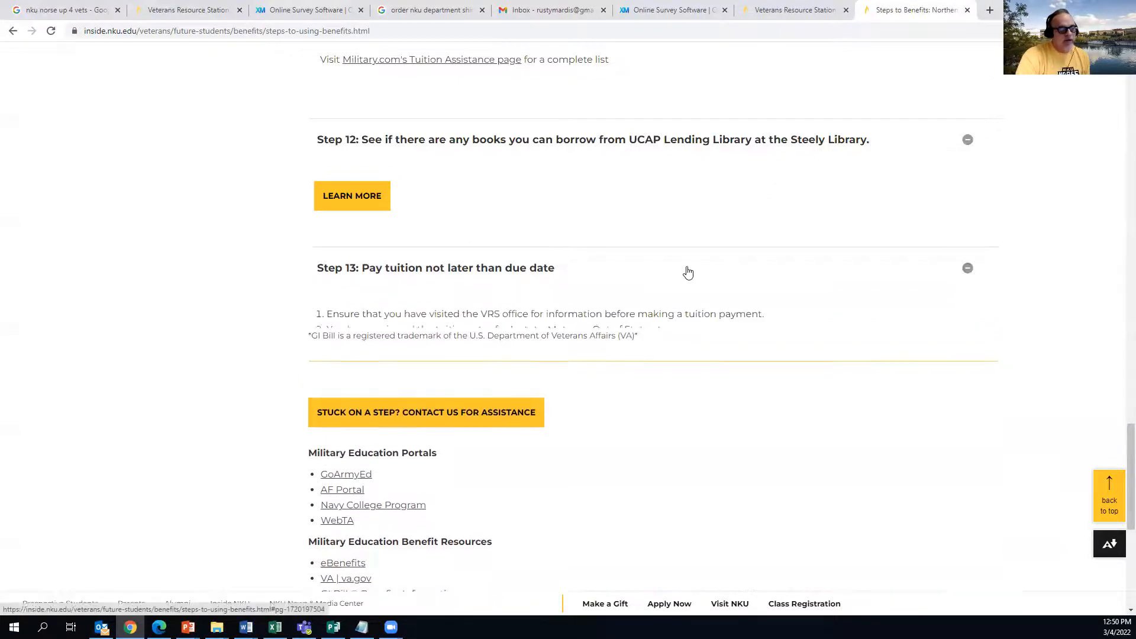
{"action": "scroll", "scroll_direction": "down", "scroll_amount": 3}
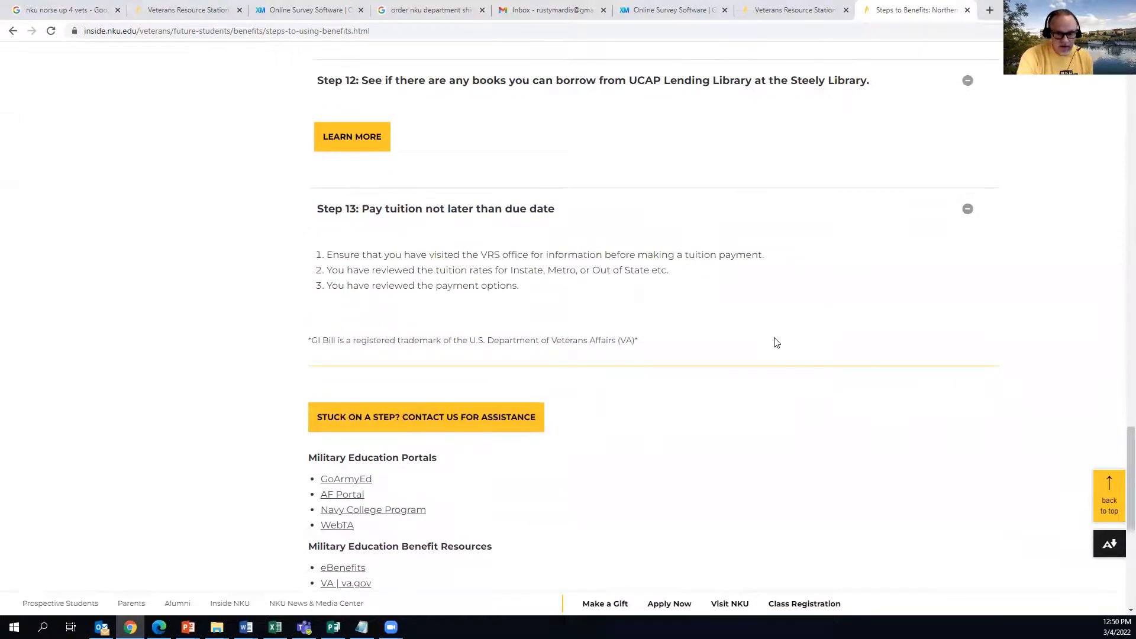
{"action": "scroll", "scroll_direction": "down", "scroll_amount": 3}
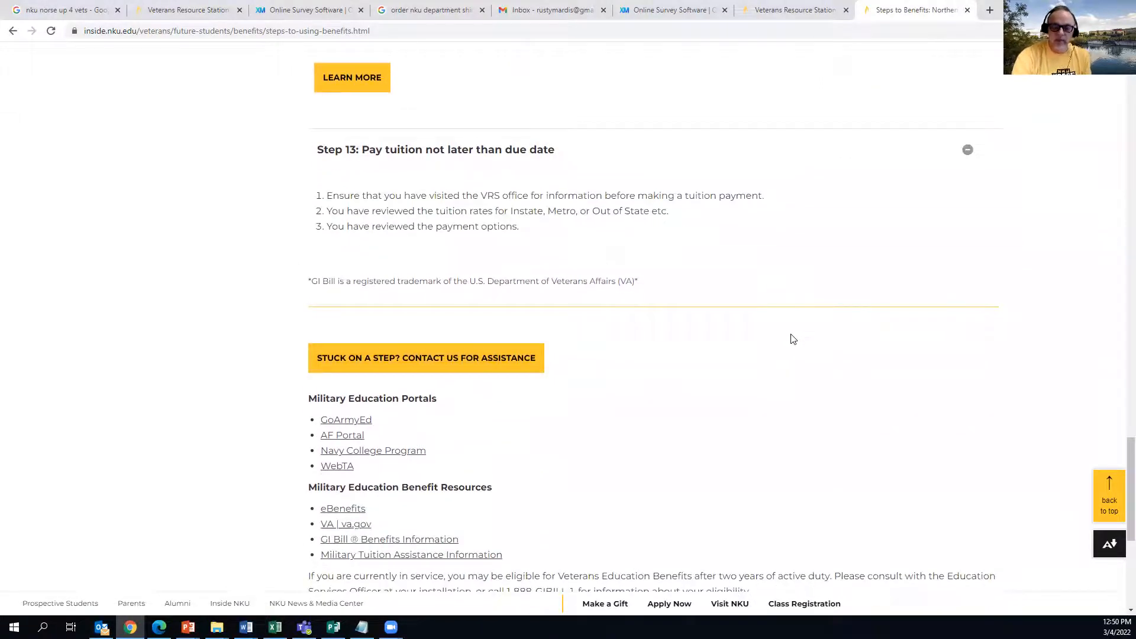
{"action": "scroll", "scroll_direction": "up", "scroll_amount": 3}
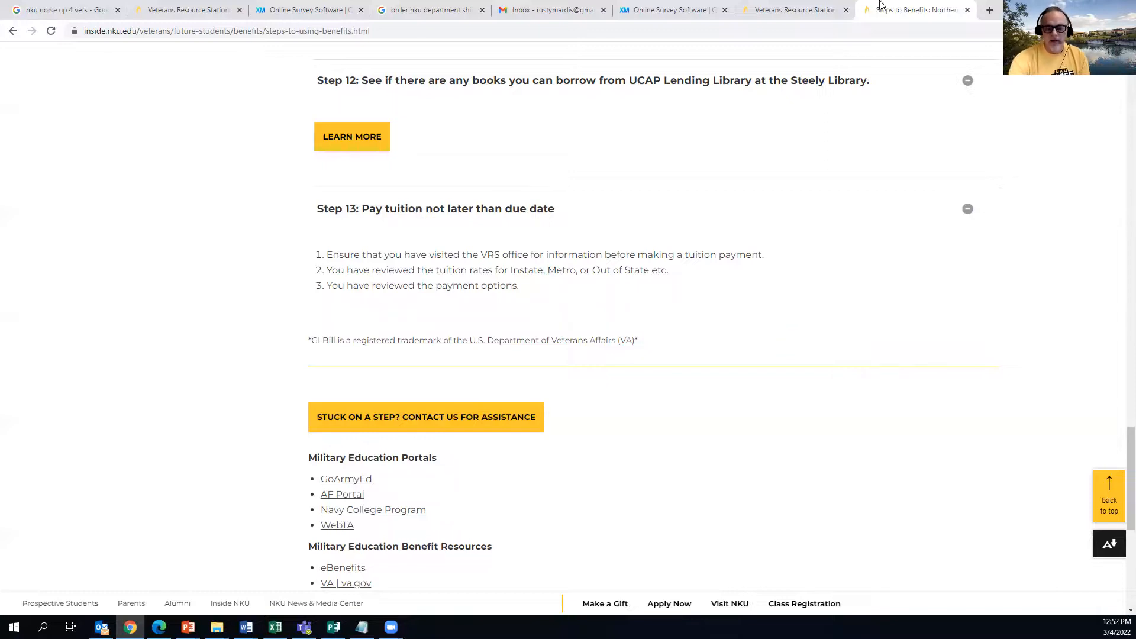
{"action": "mouse_move", "coordinate": [799, 375]}
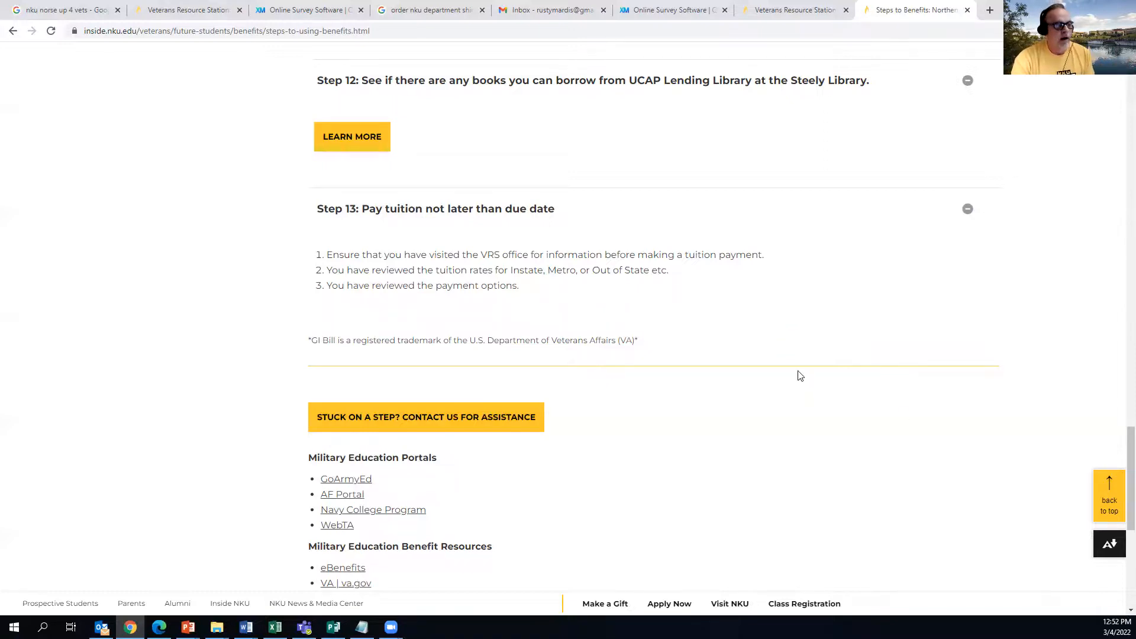
{"action": "scroll", "scroll_direction": "down", "scroll_amount": 3}
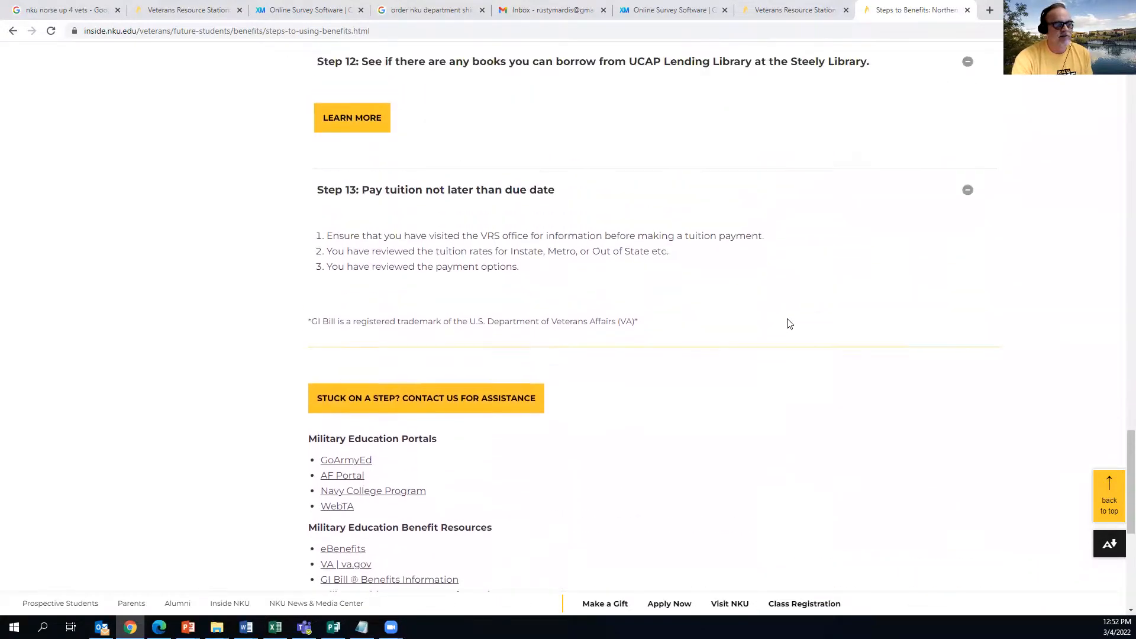
{"action": "scroll", "scroll_direction": "up", "scroll_amount": 3}
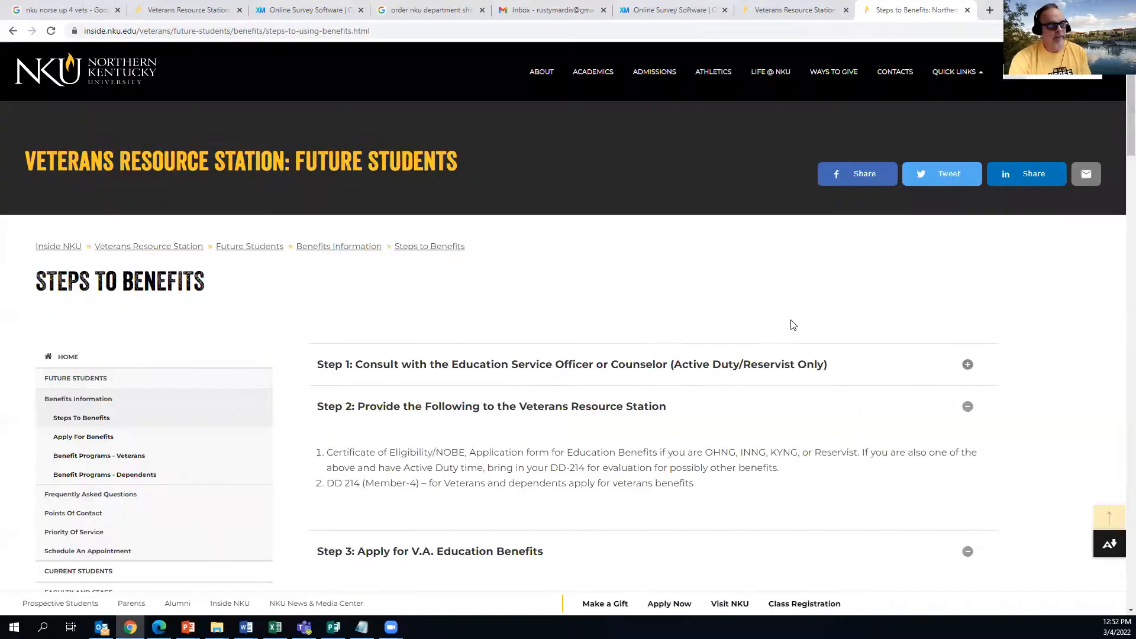
{"action": "mouse_move", "coordinate": [225, 251]}
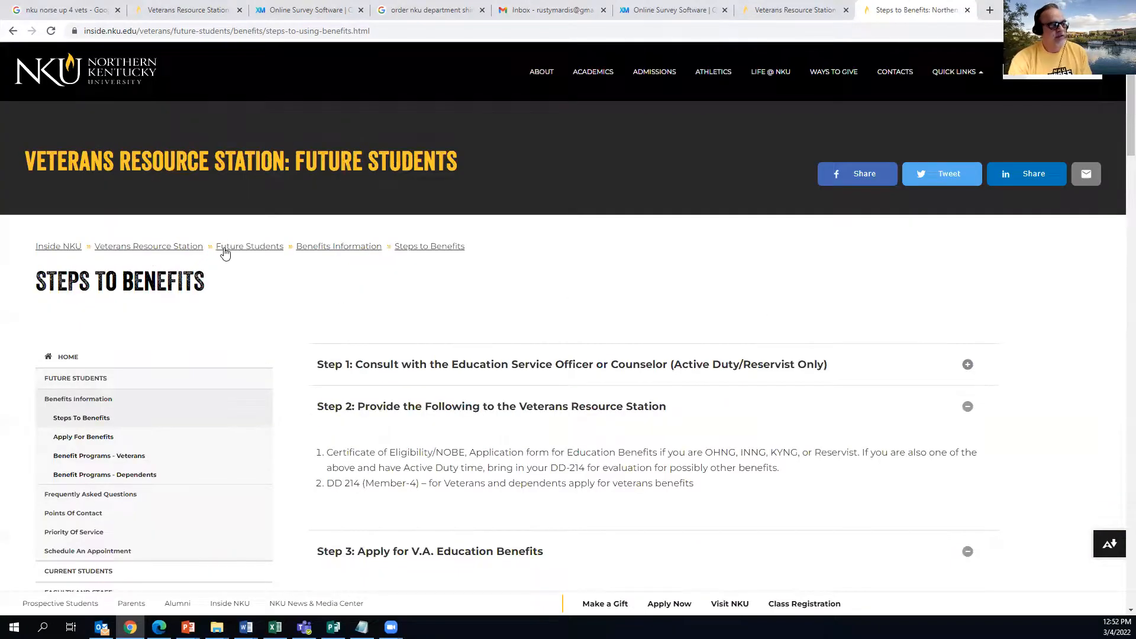
{"action": "mouse_move", "coordinate": [364, 262]}
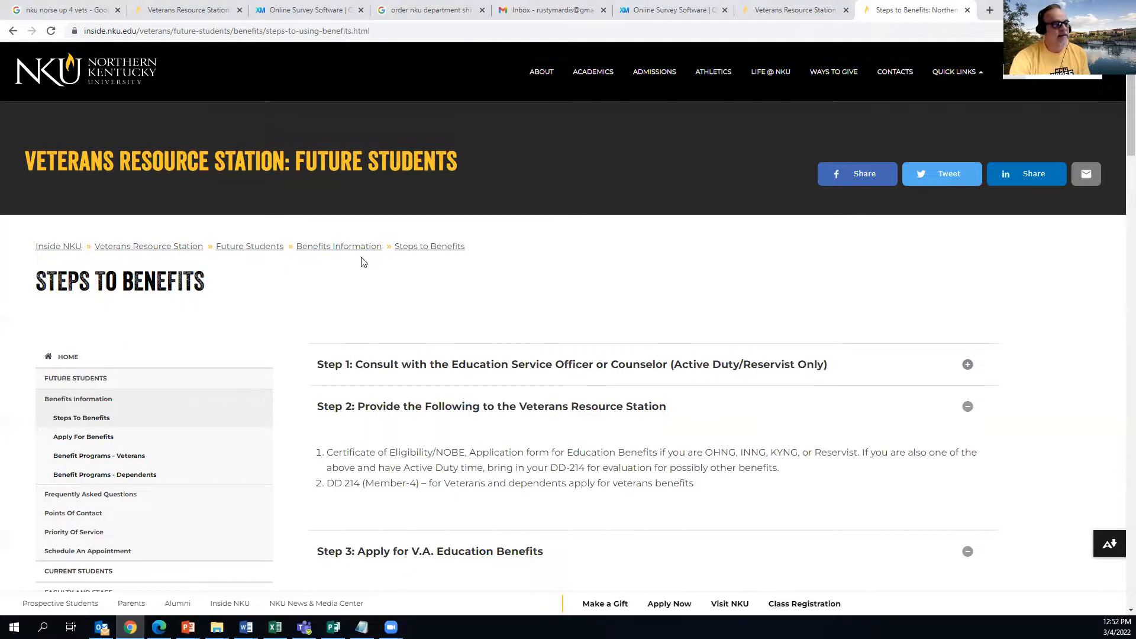